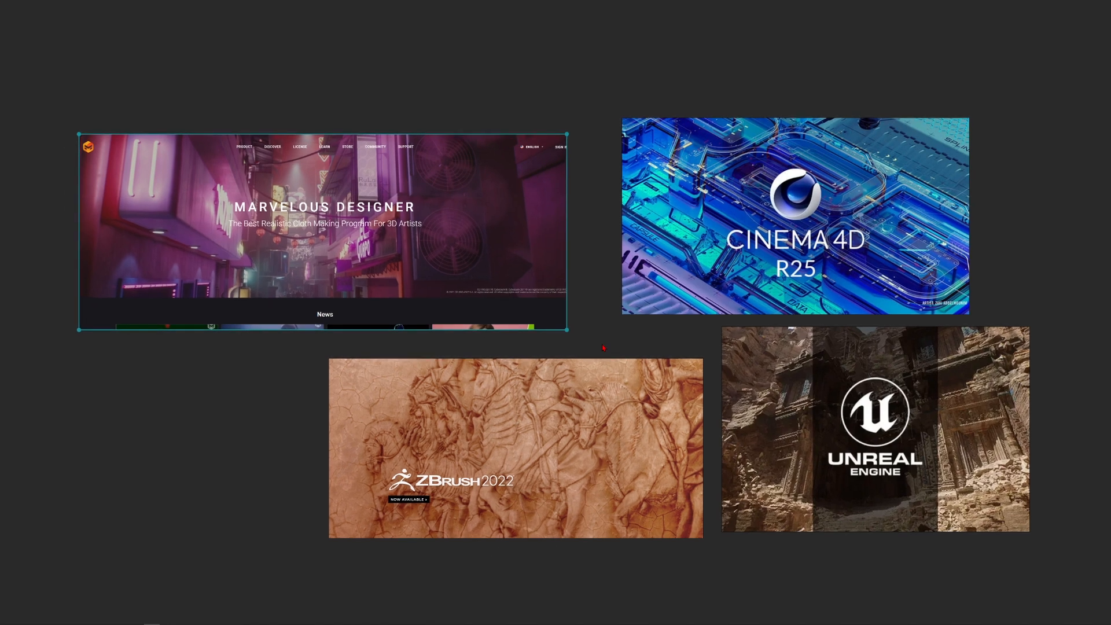
mouse_move(623, 407)
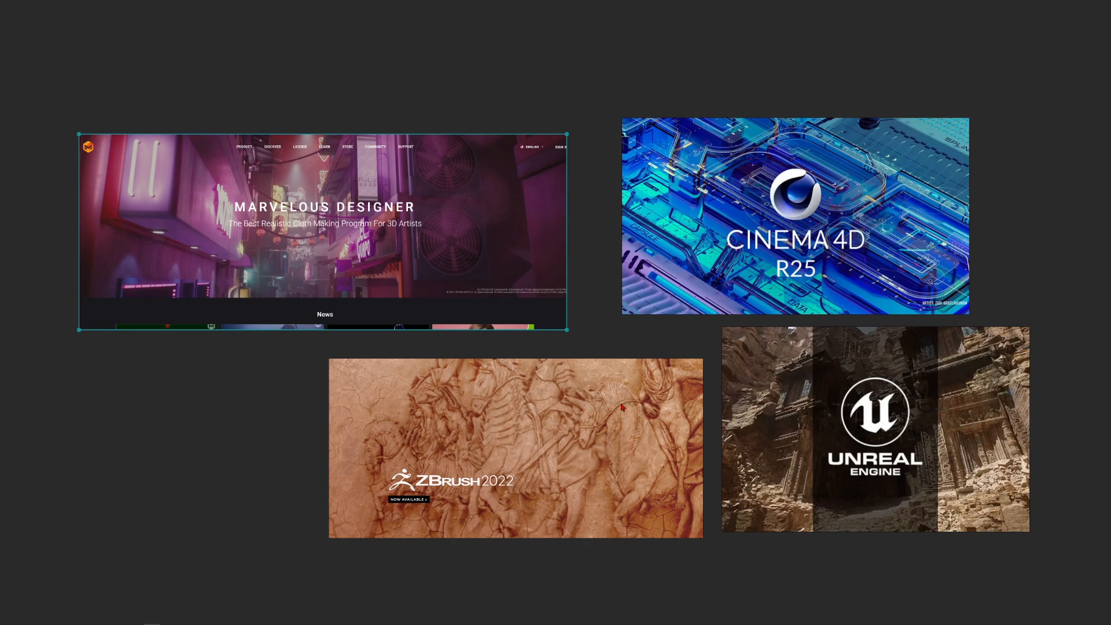
scroll("down", 3)
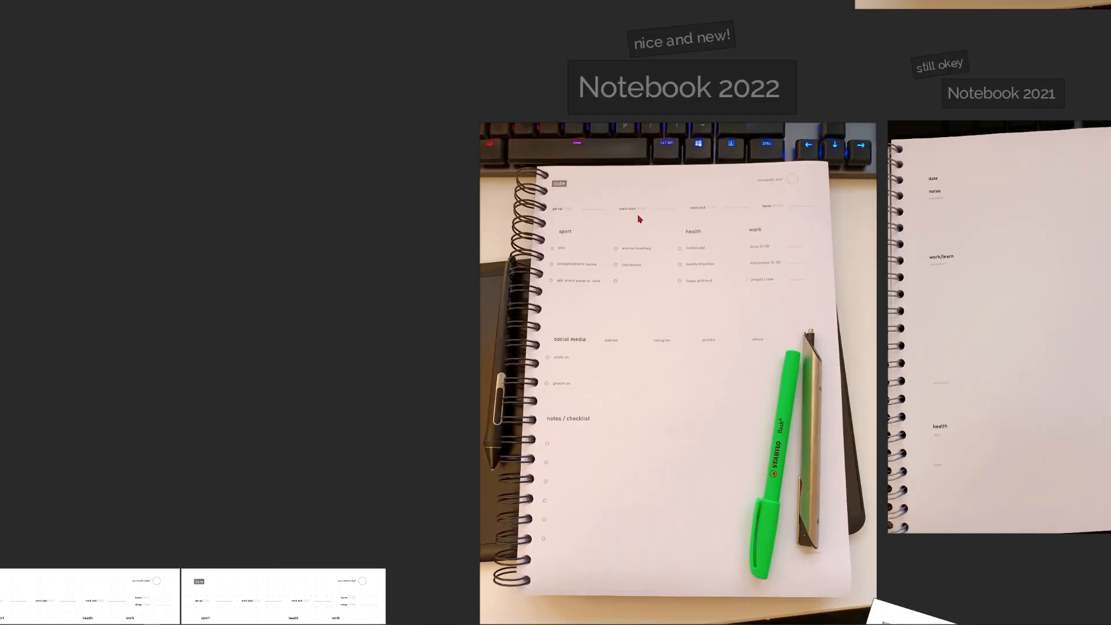
mouse_move(733, 416)
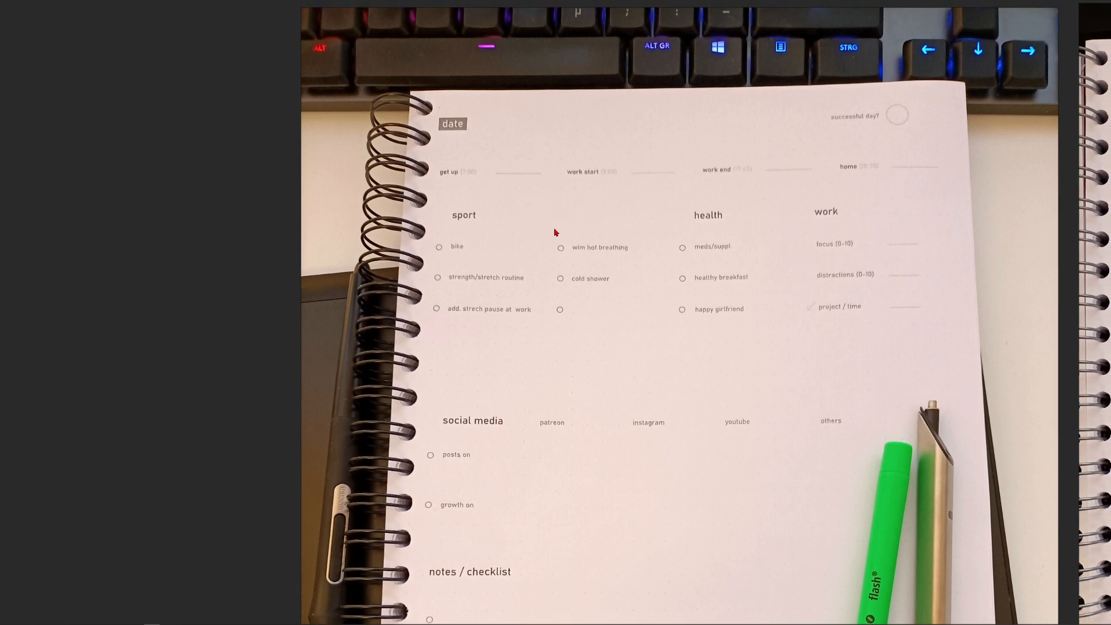
mouse_move(558, 231)
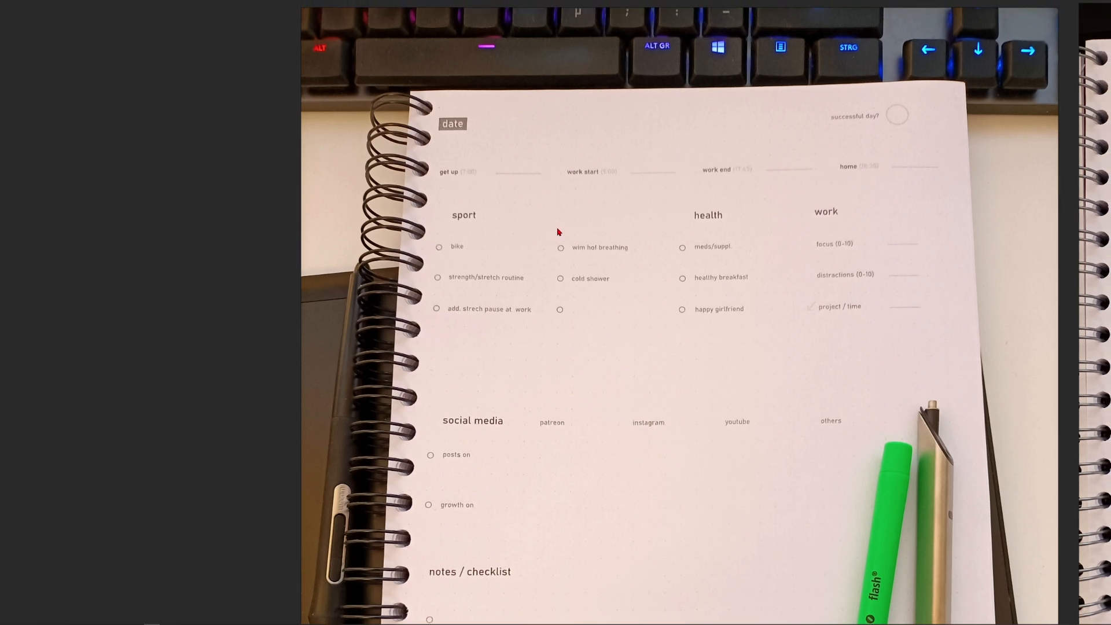
mouse_move(539, 208)
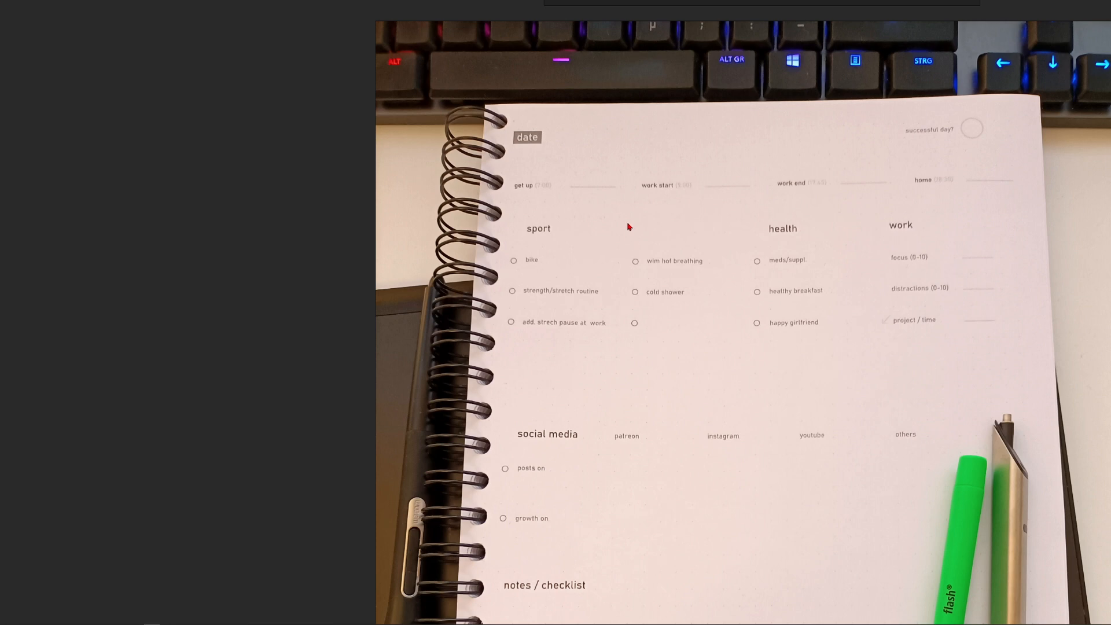
mouse_move(637, 223)
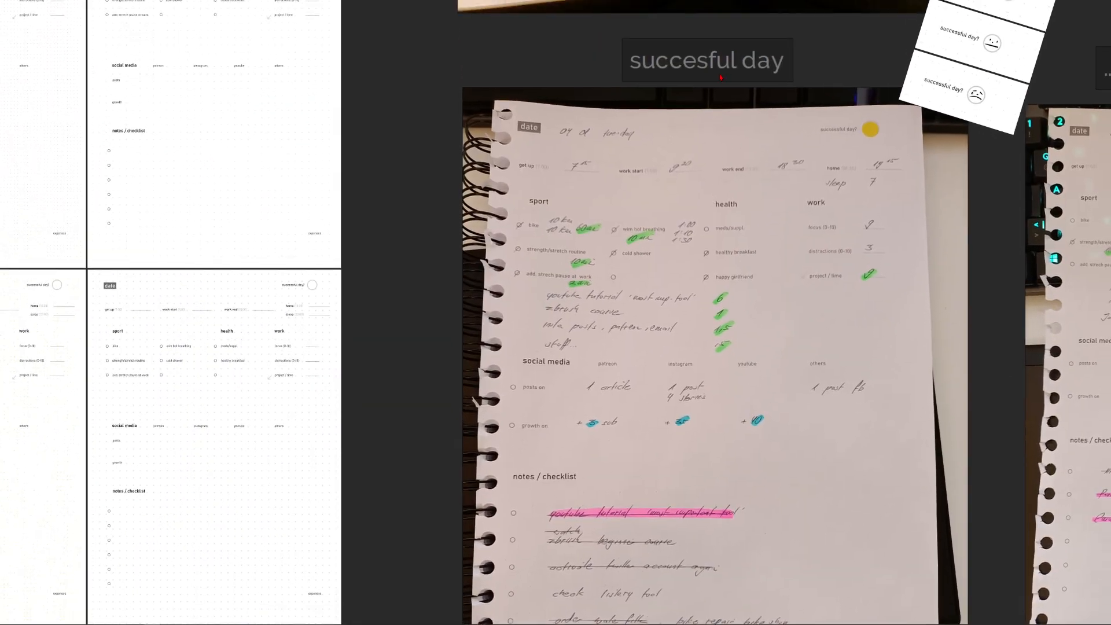
mouse_move(677, 429)
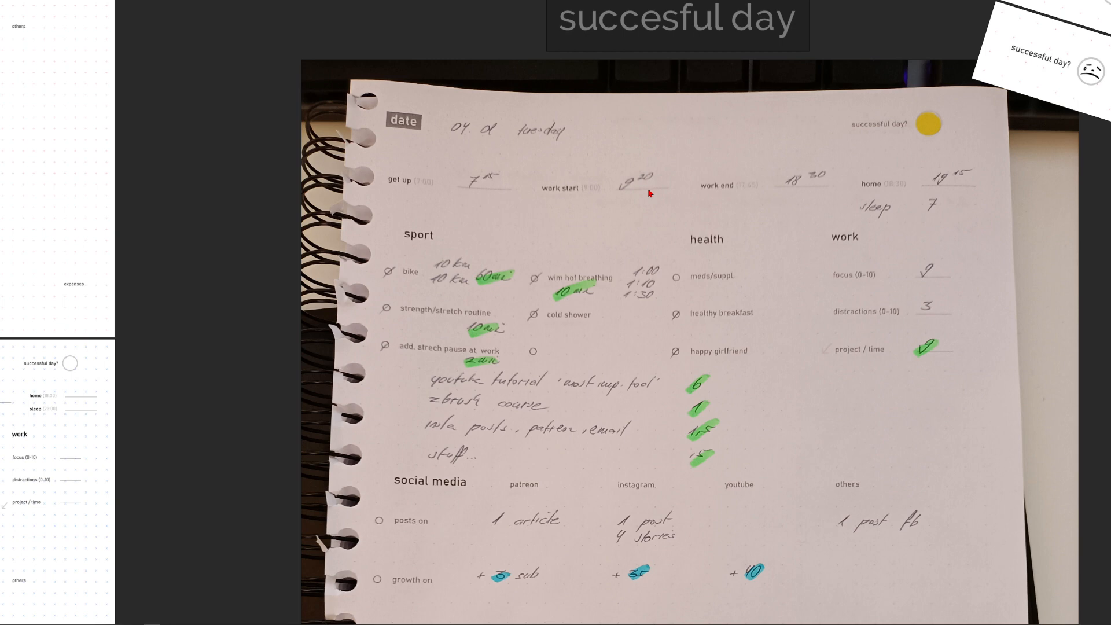
mouse_move(737, 209)
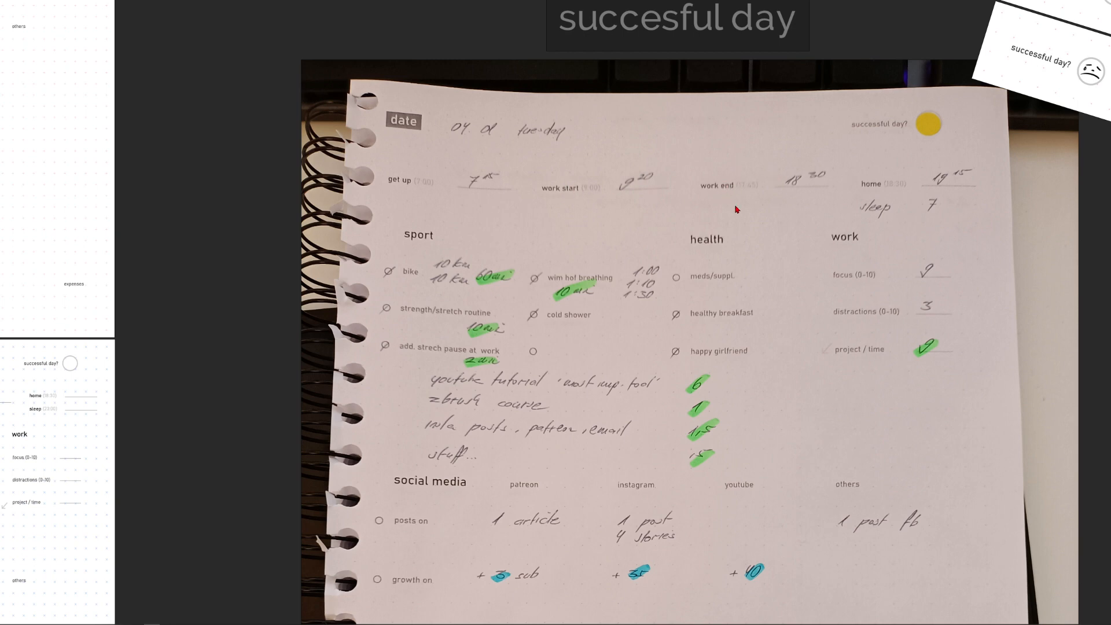
mouse_move(939, 178)
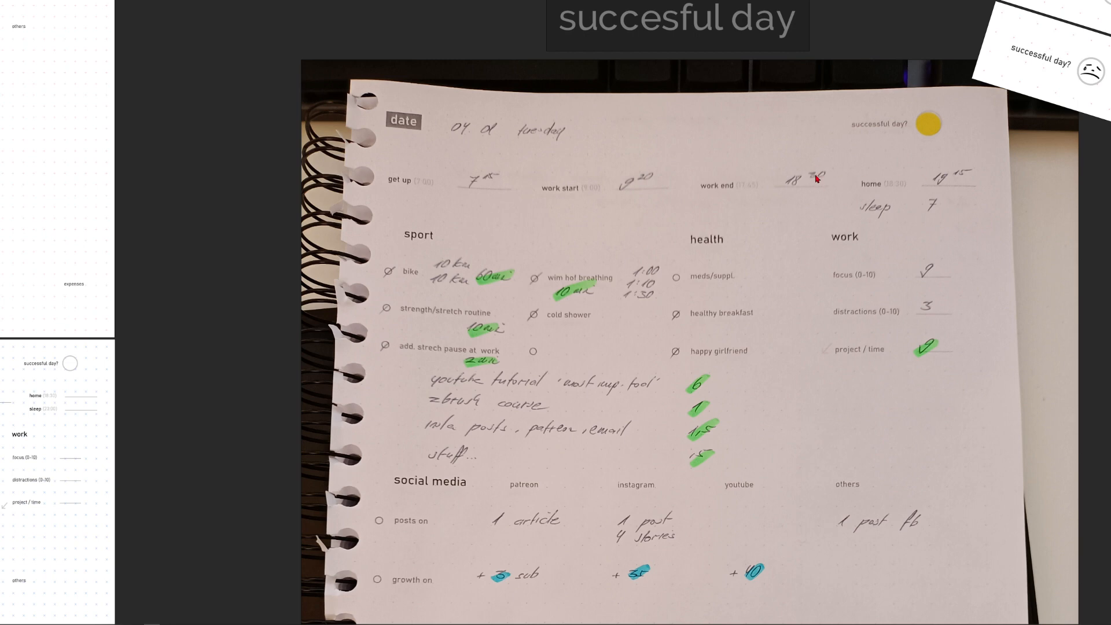
mouse_move(917, 203)
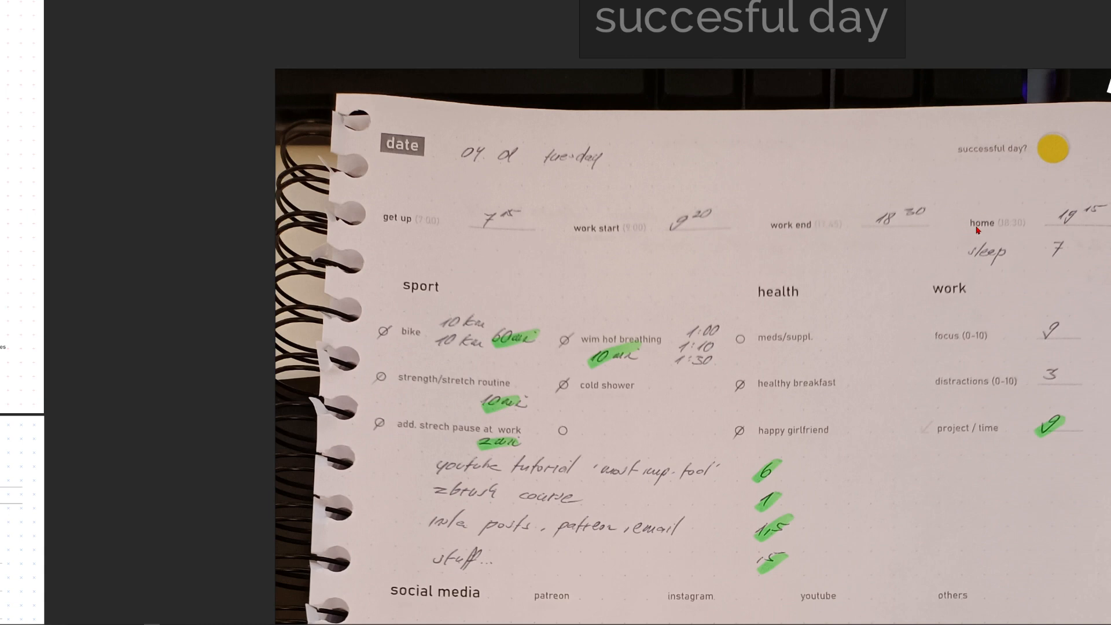
mouse_move(1061, 208)
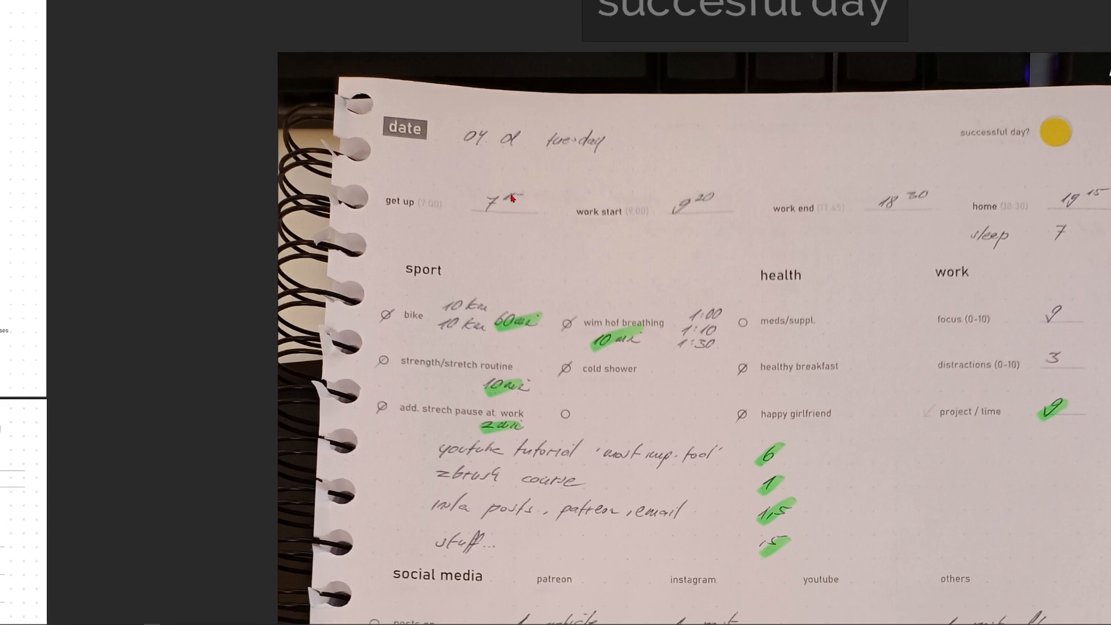
mouse_move(695, 226)
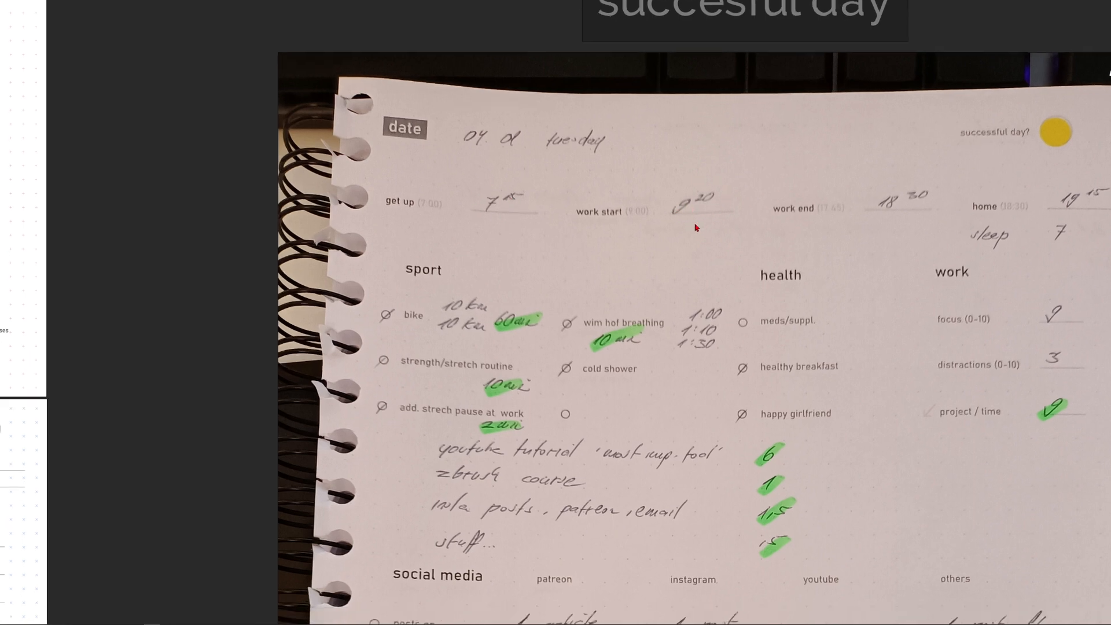
mouse_move(898, 208)
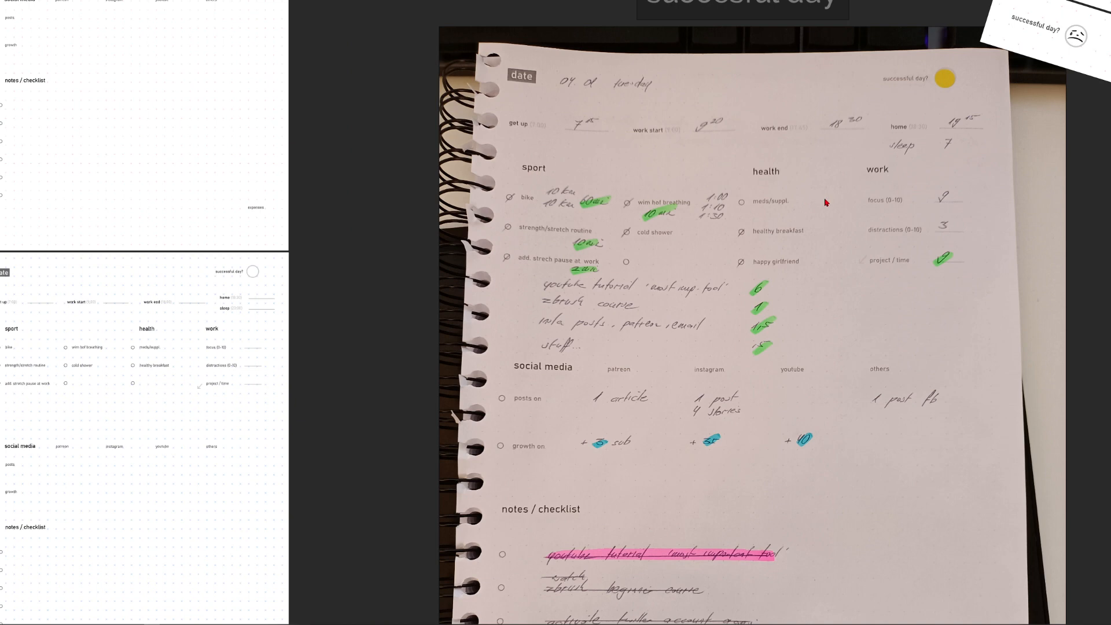
scroll("down", 3)
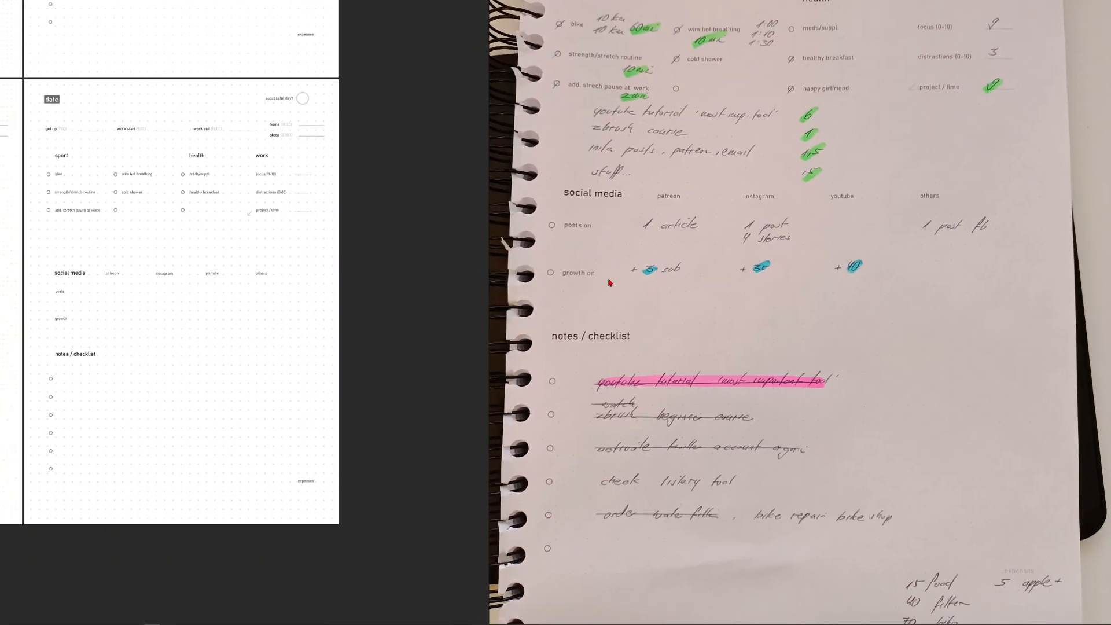
scroll("down", 3)
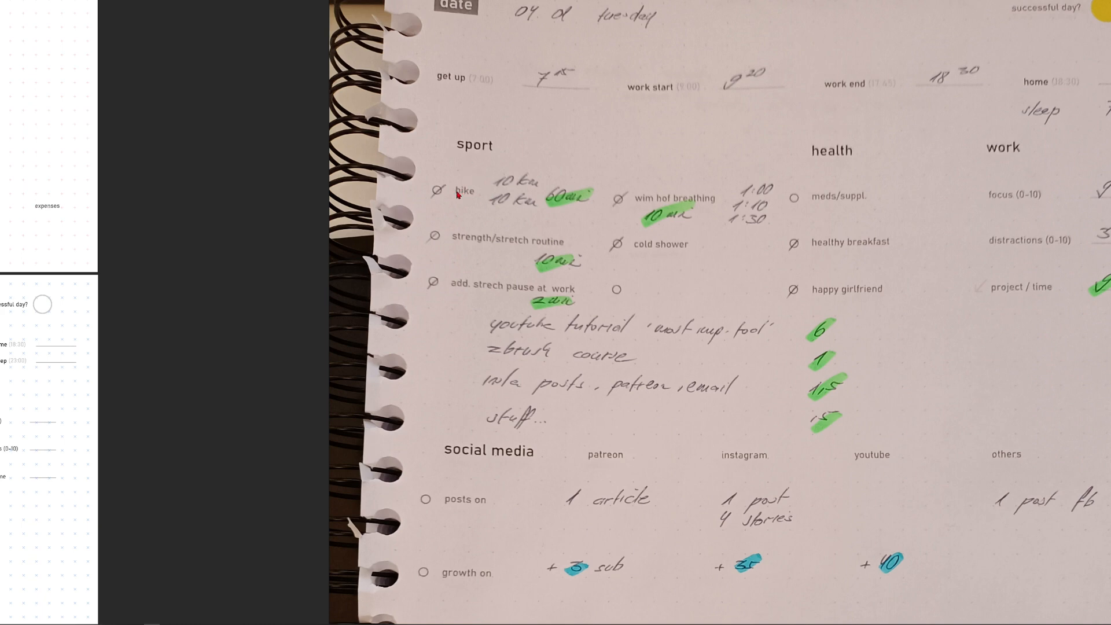
mouse_move(539, 201)
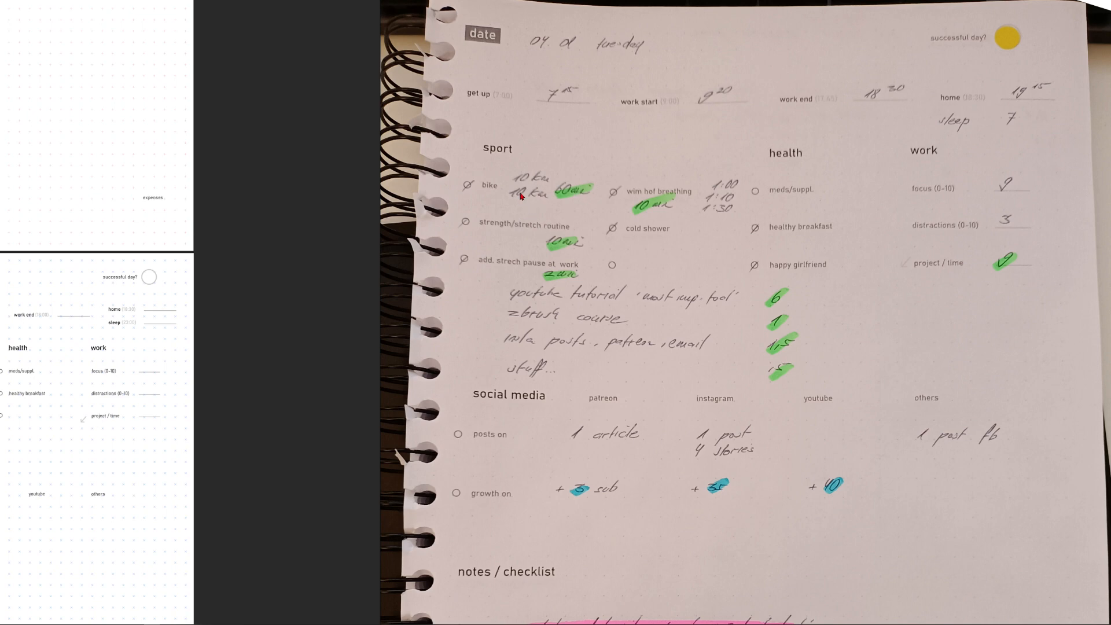
mouse_move(508, 244)
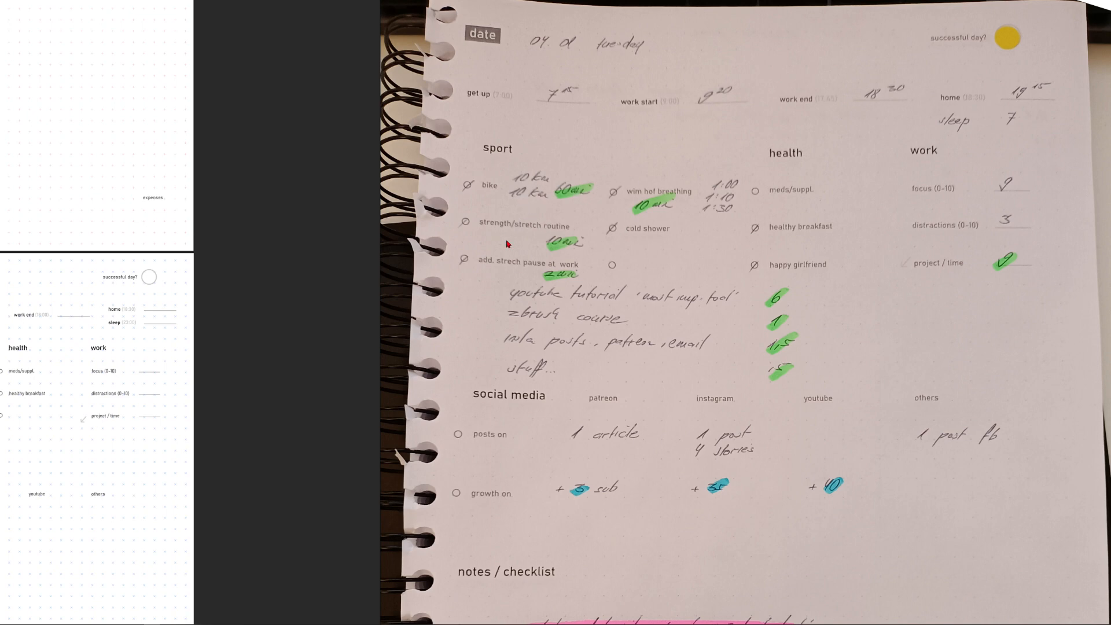
scroll("down", 3)
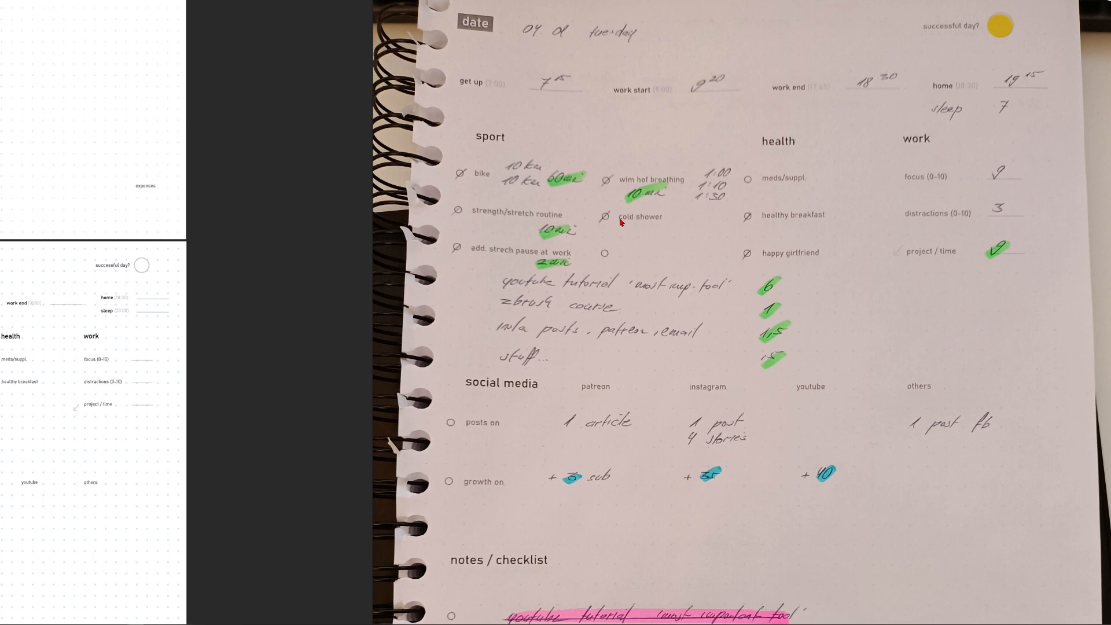
mouse_move(636, 190)
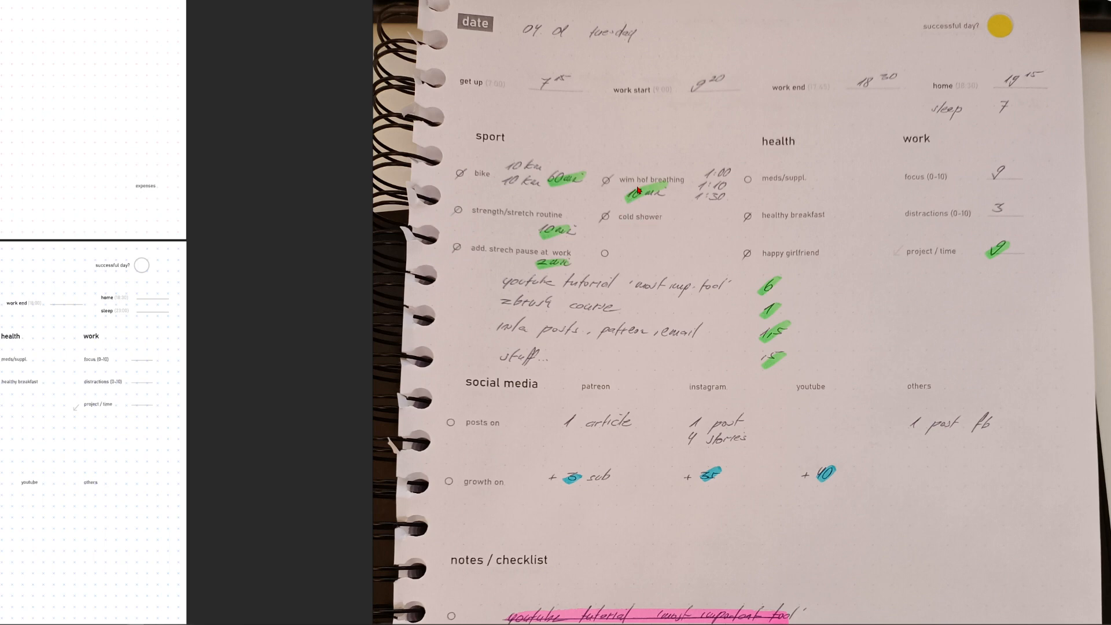
mouse_move(646, 225)
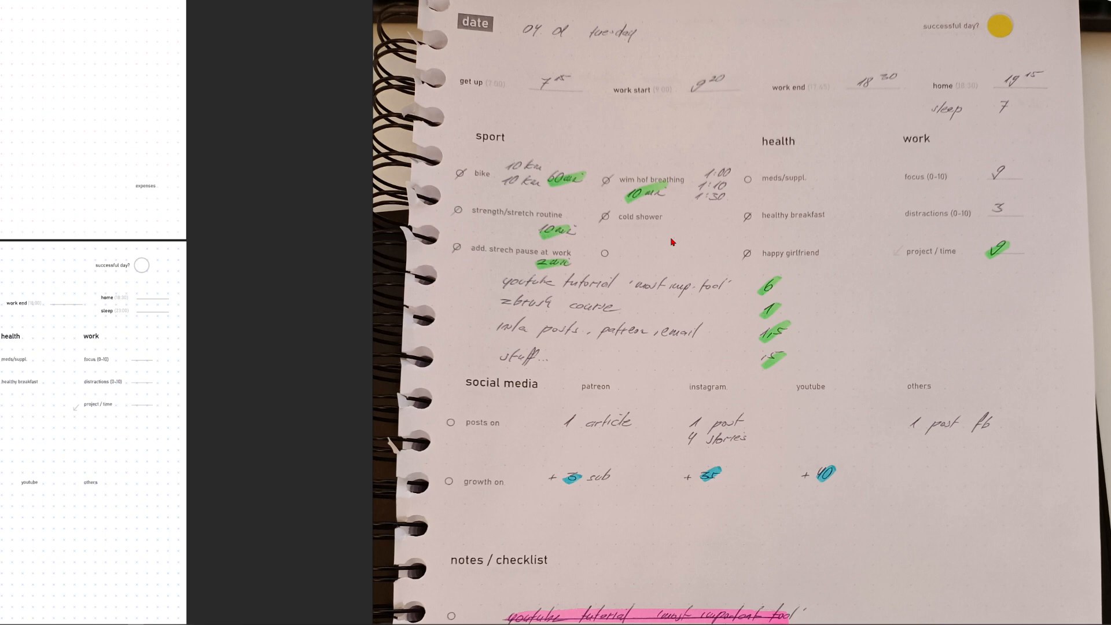
mouse_move(618, 169)
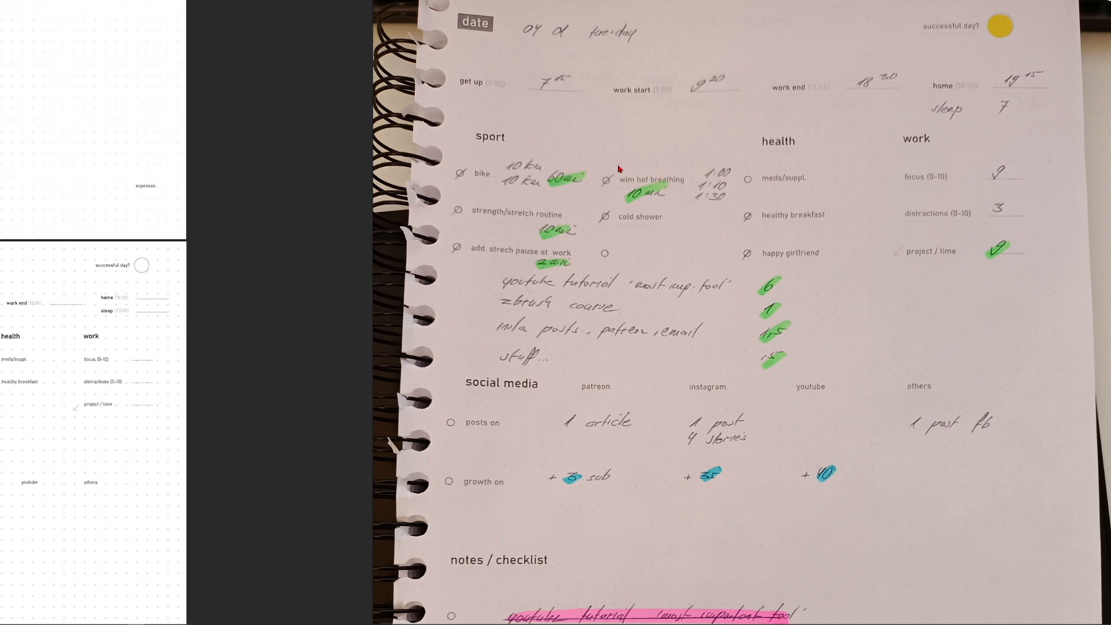
mouse_move(657, 219)
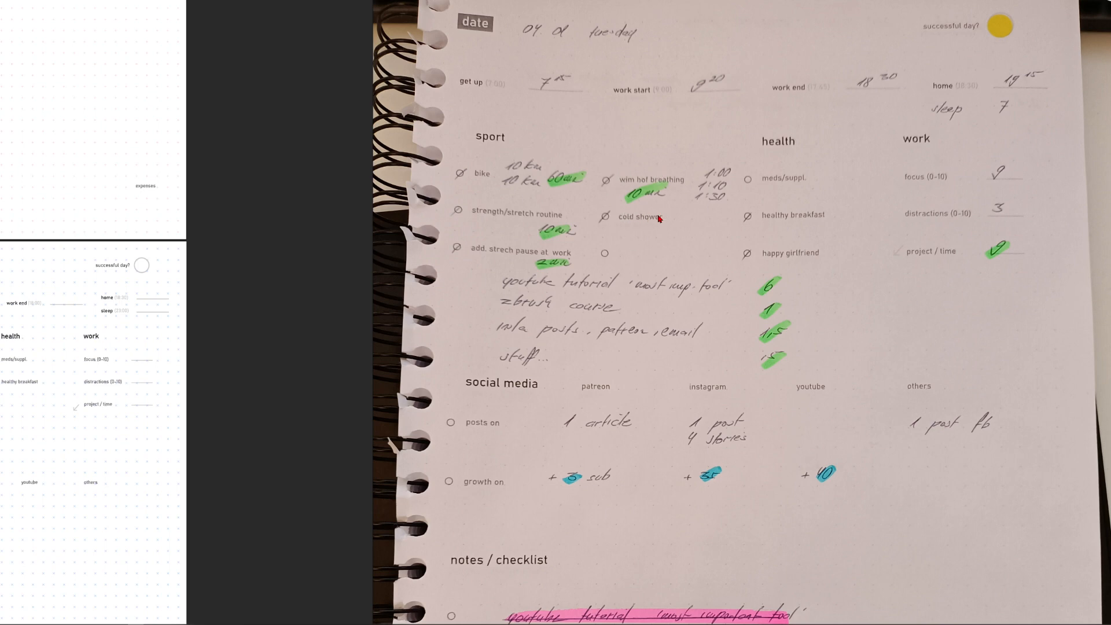
mouse_move(611, 222)
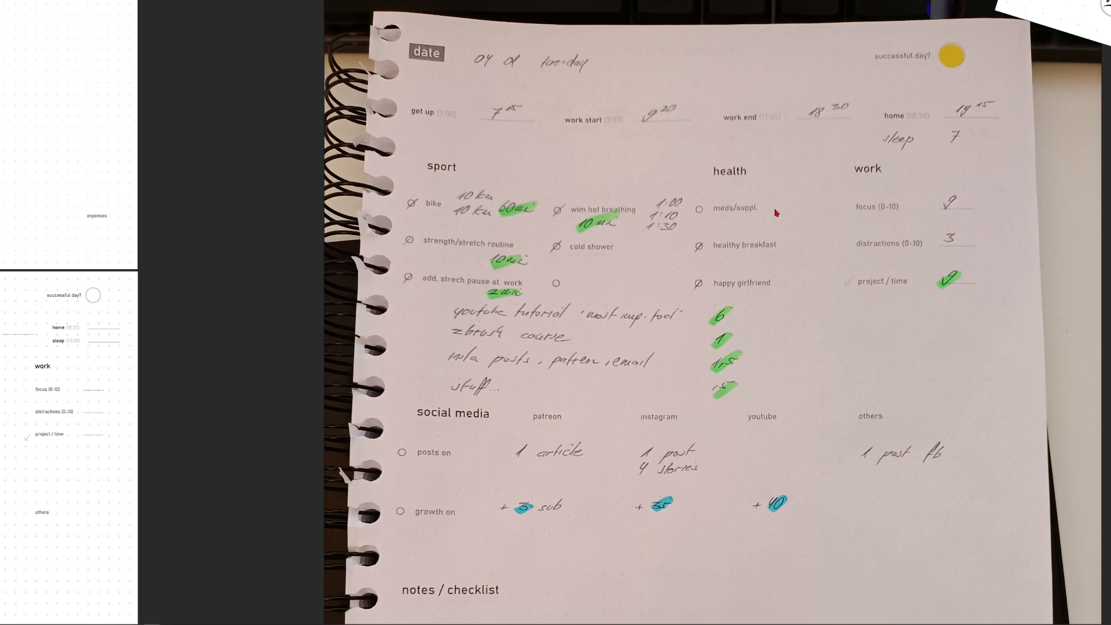
mouse_move(783, 210)
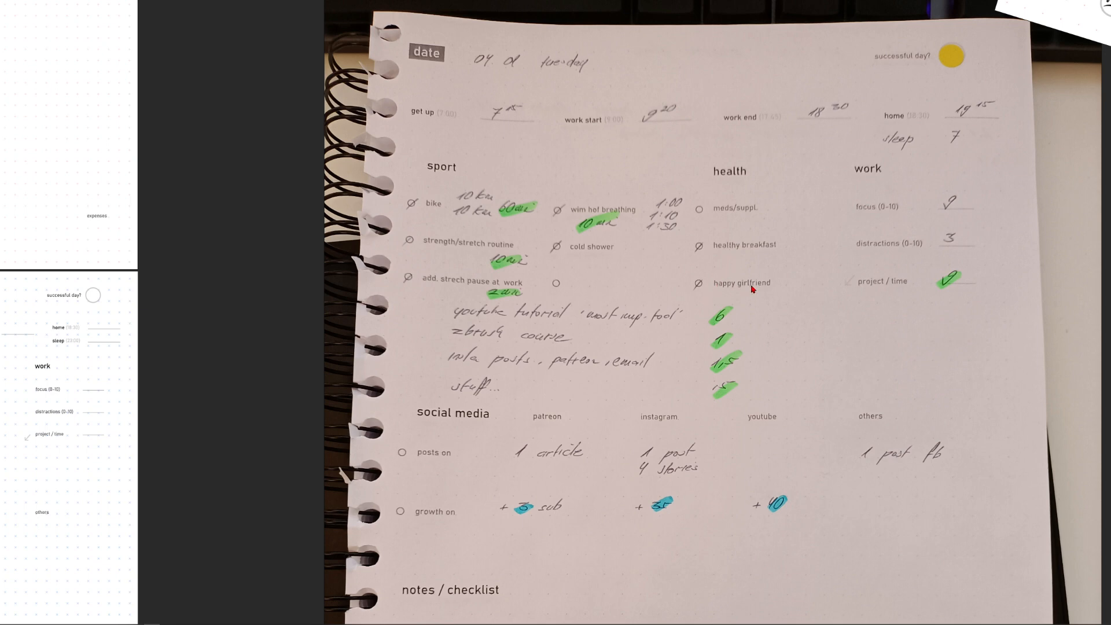
mouse_move(736, 290)
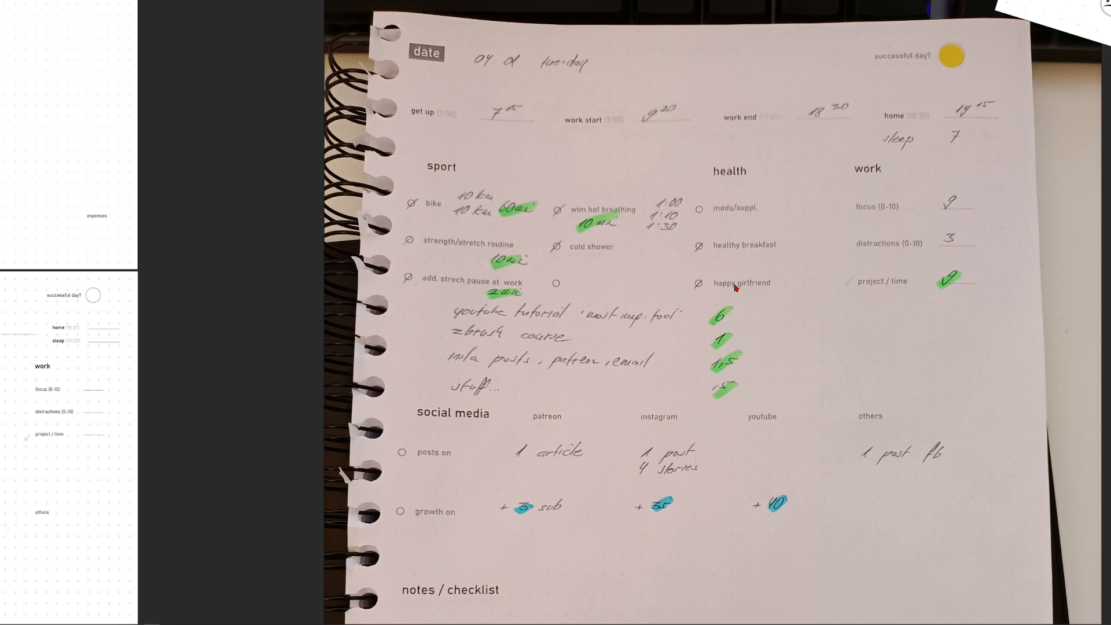
mouse_move(857, 174)
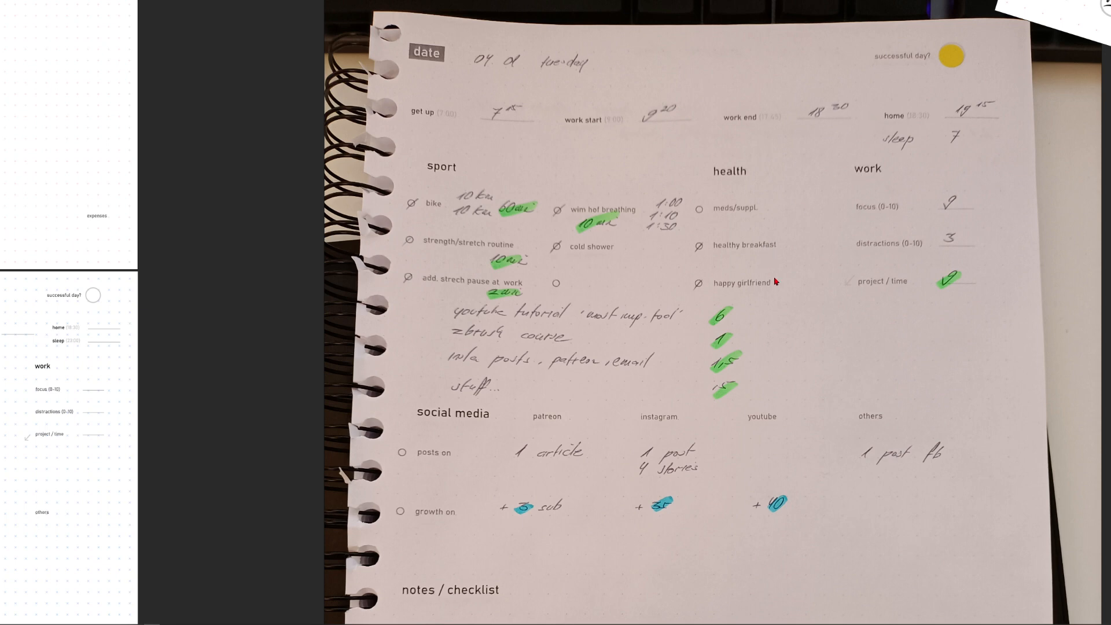
mouse_move(767, 295)
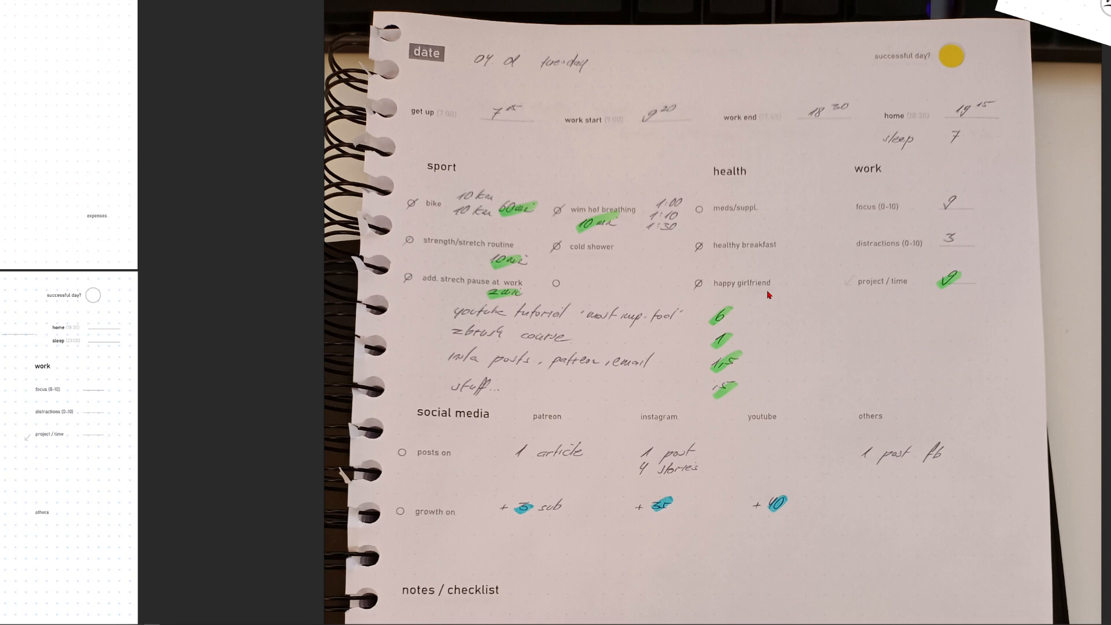
mouse_move(950, 105)
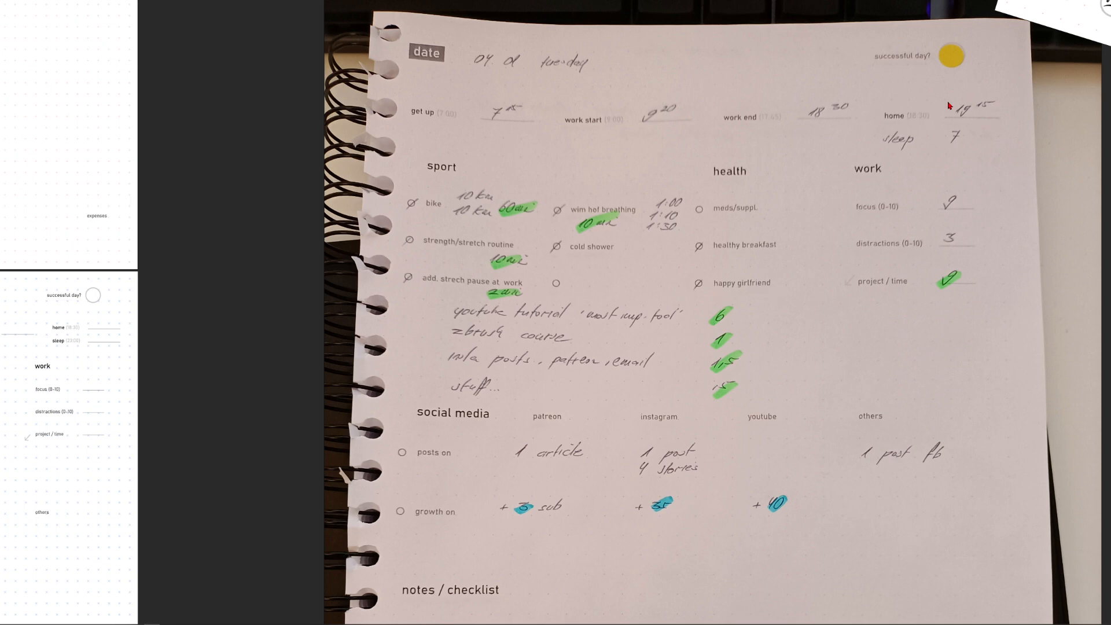
mouse_move(749, 266)
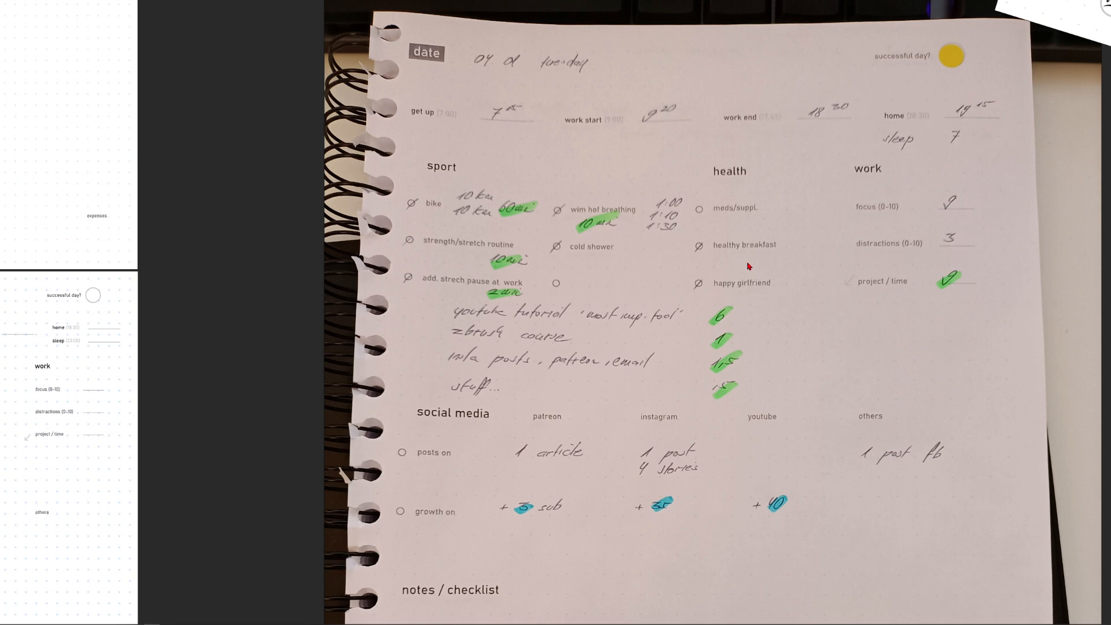
mouse_move(675, 303)
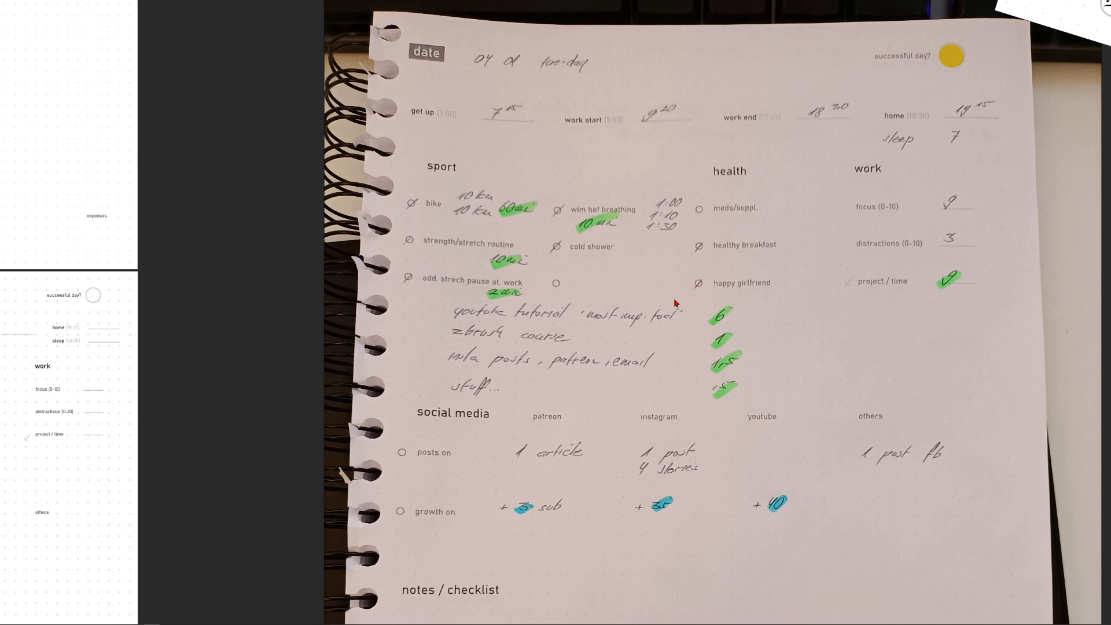
mouse_move(765, 279)
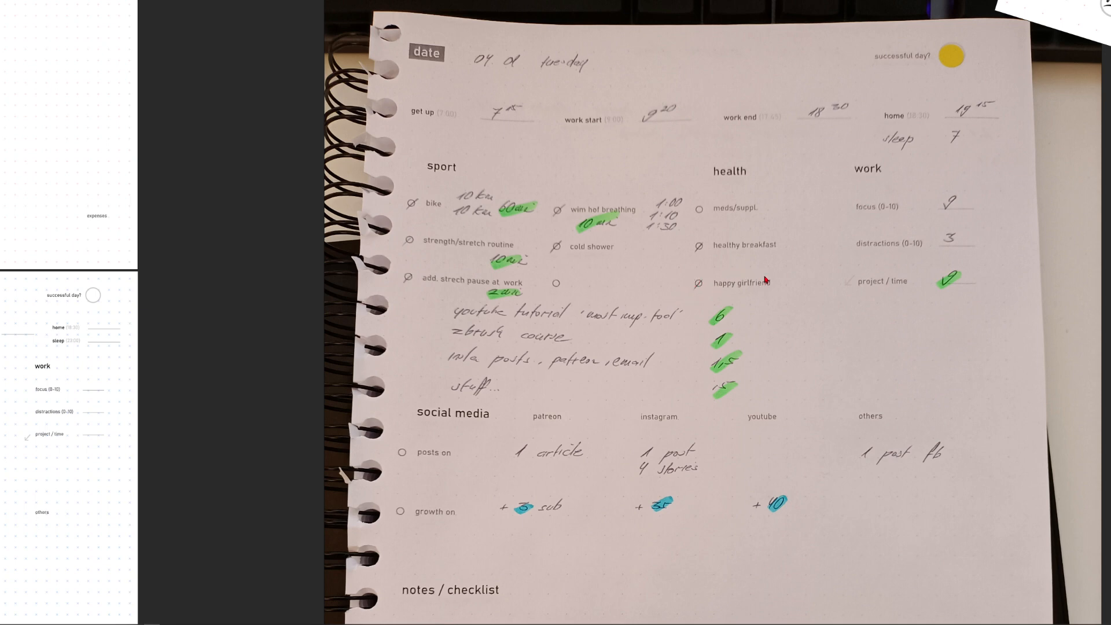
mouse_move(913, 266)
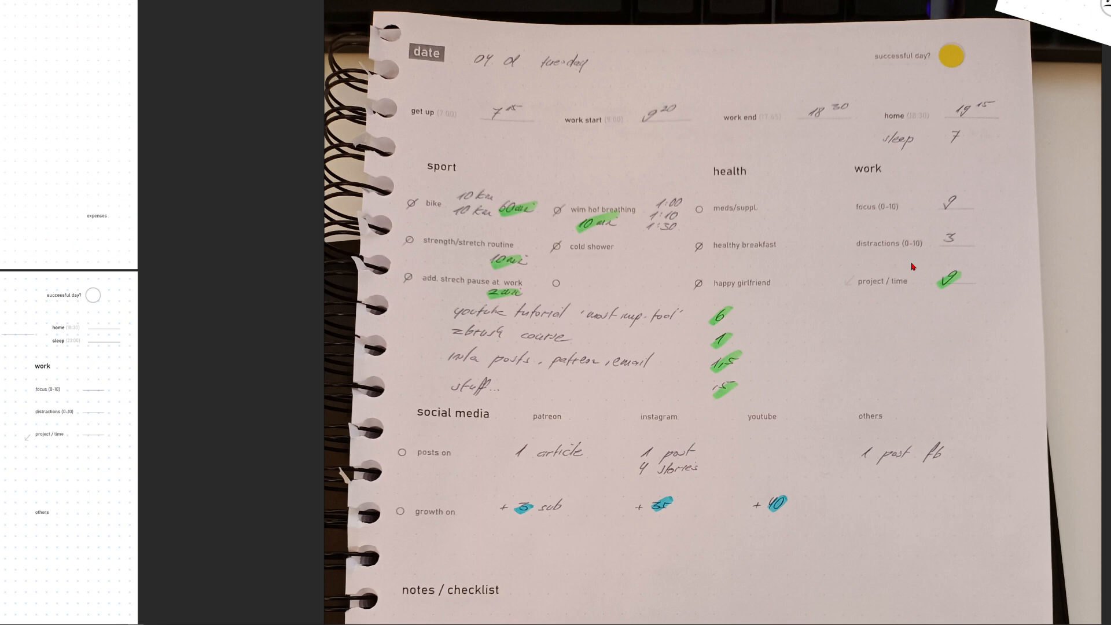
mouse_move(907, 207)
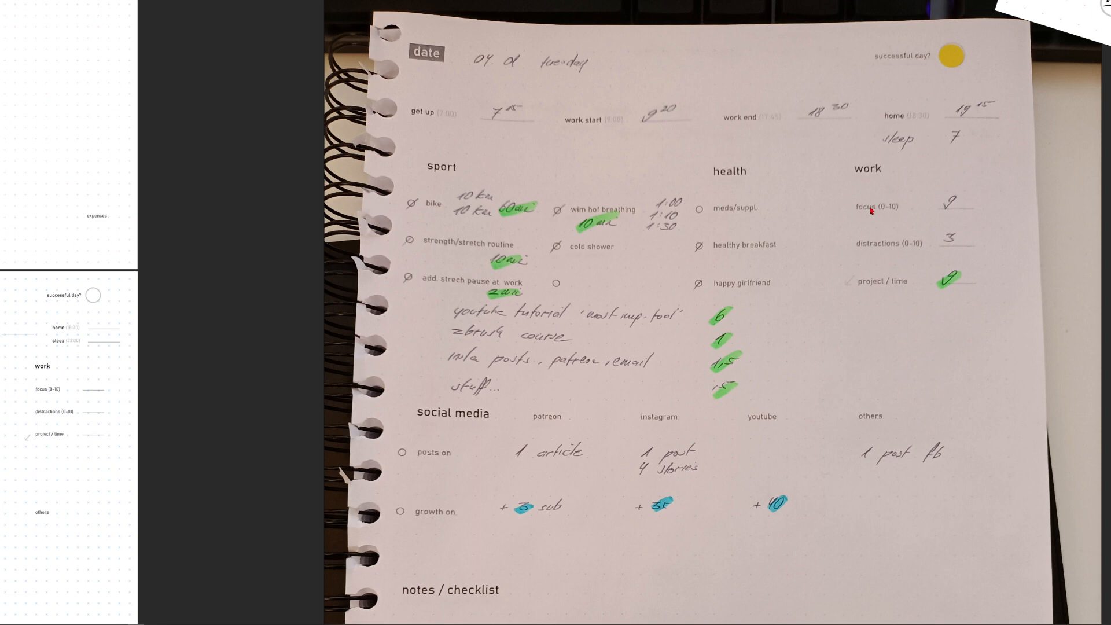
mouse_move(931, 205)
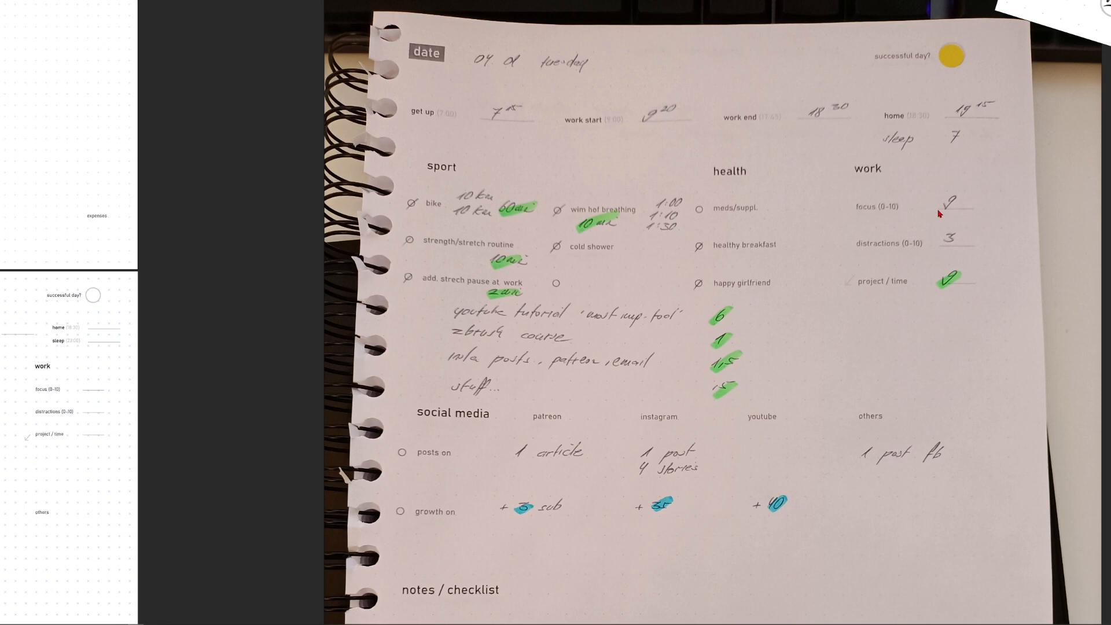
mouse_move(895, 209)
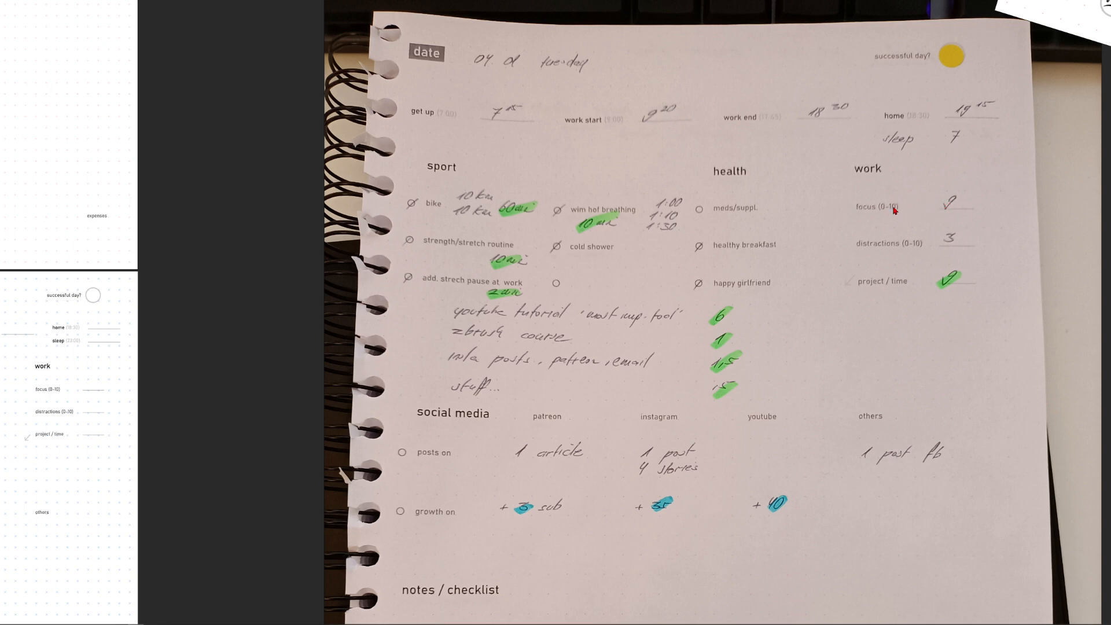
mouse_move(927, 198)
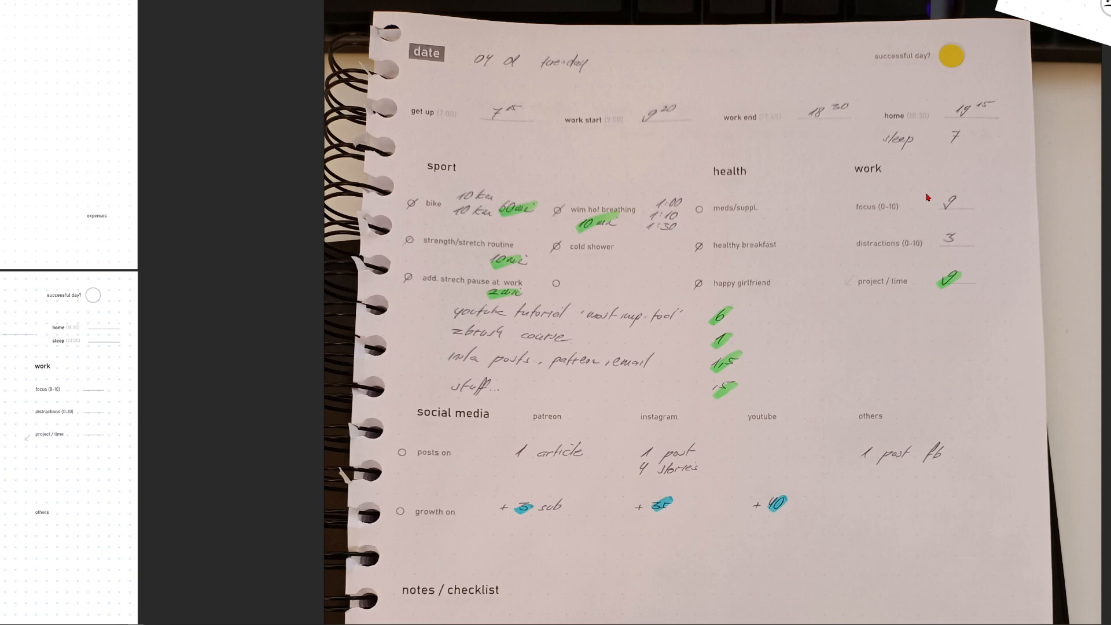
mouse_move(931, 221)
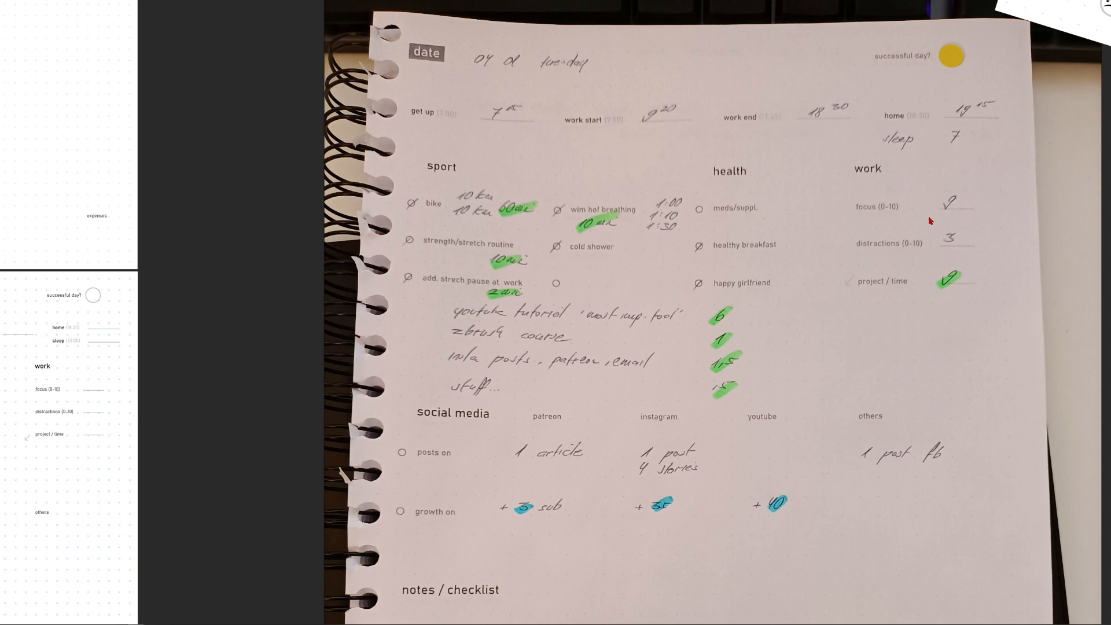
mouse_move(885, 245)
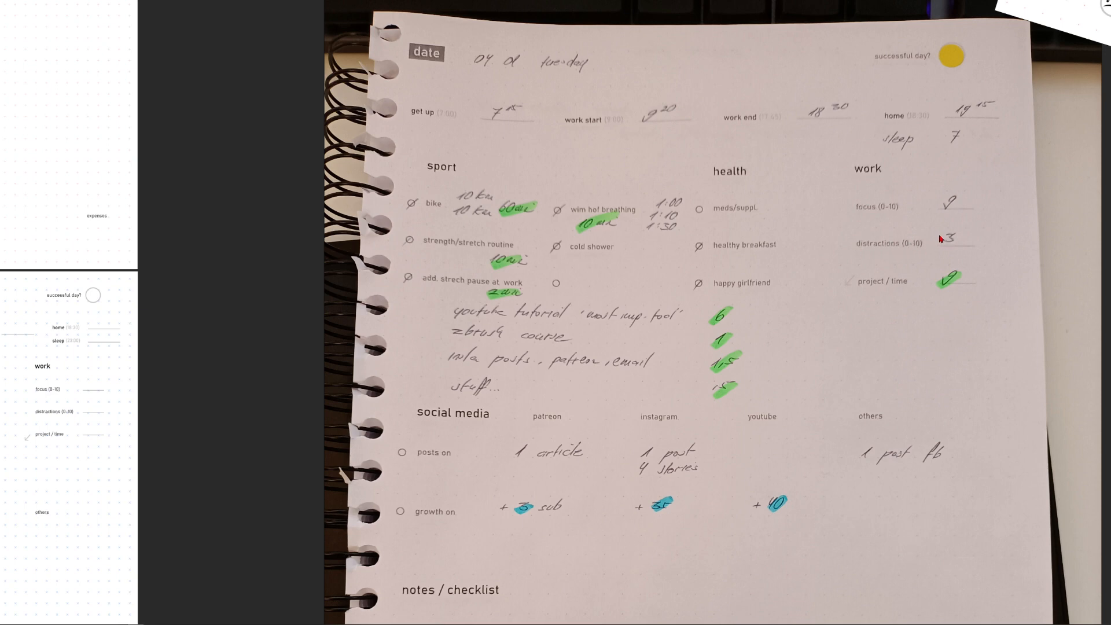
mouse_move(953, 240)
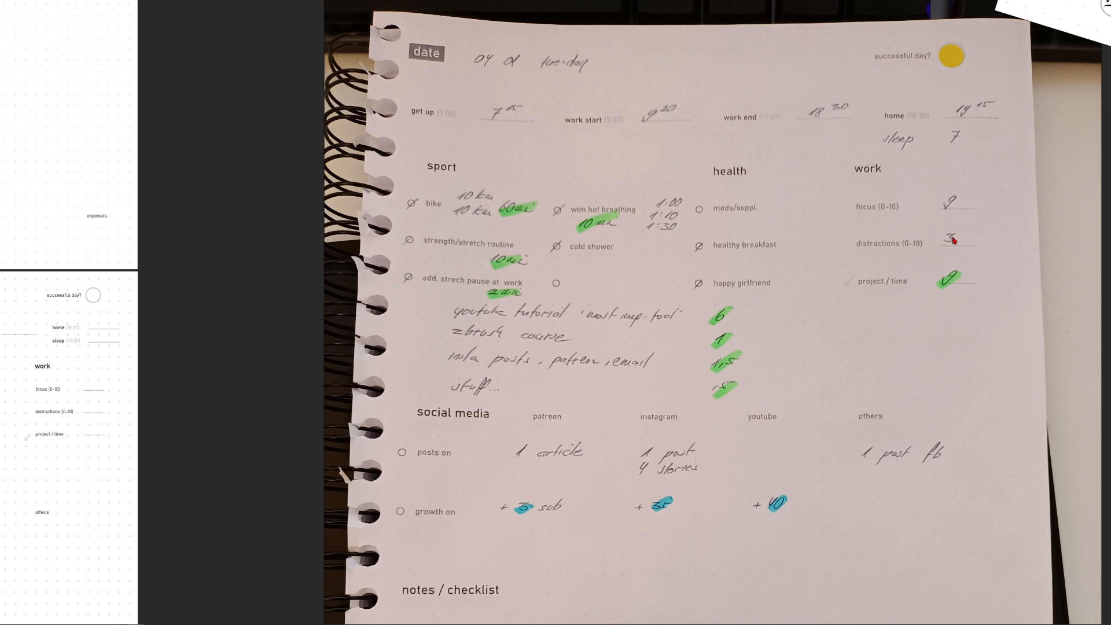
mouse_move(944, 237)
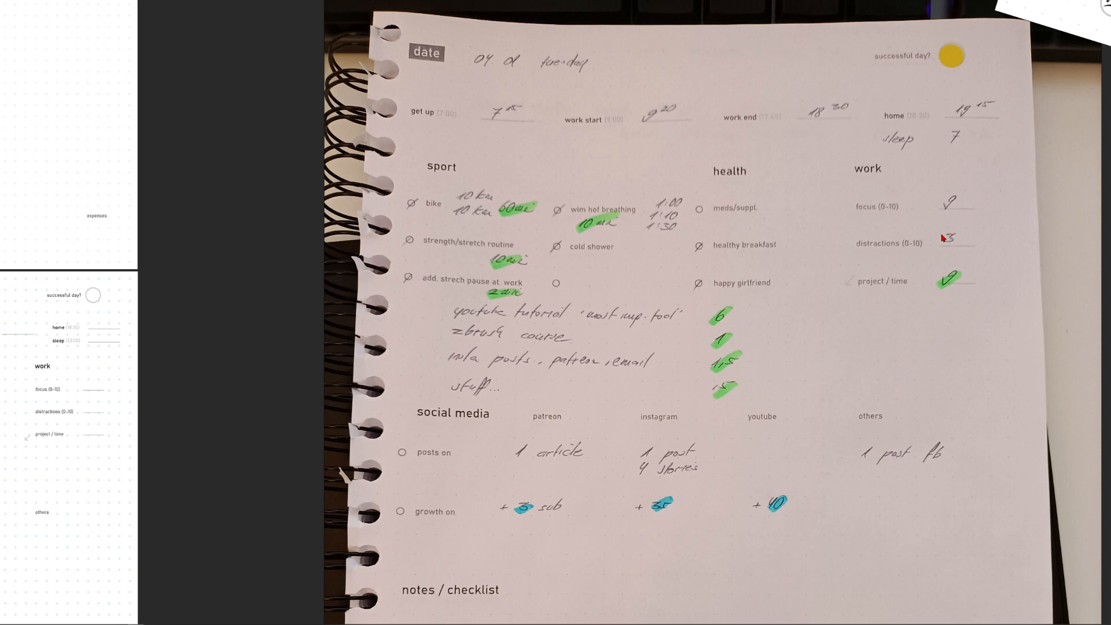
mouse_move(948, 236)
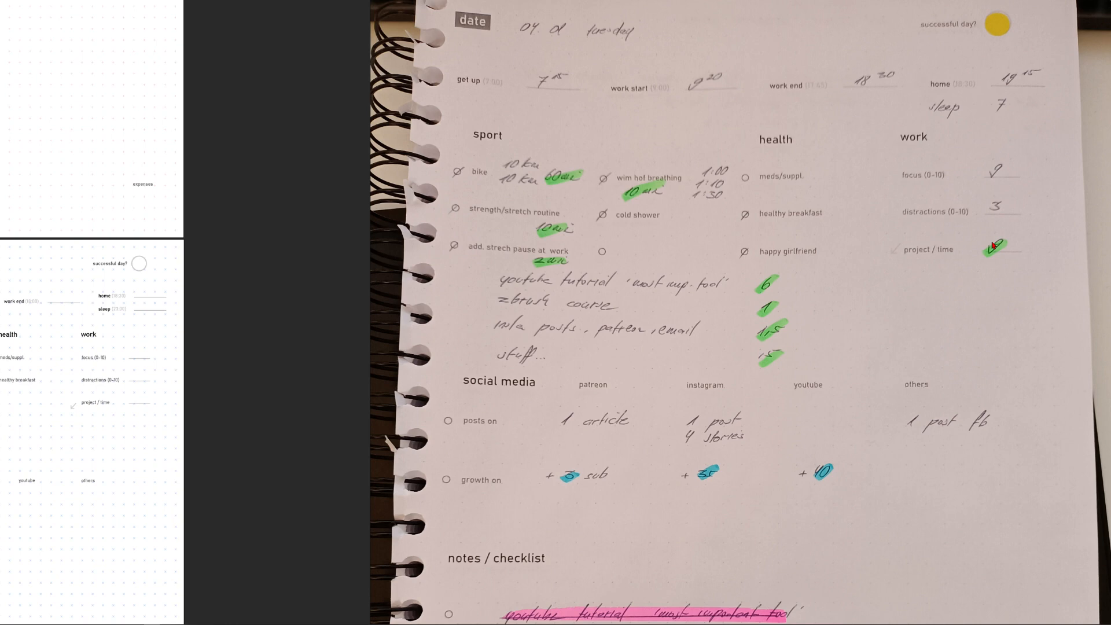
scroll("down", 3)
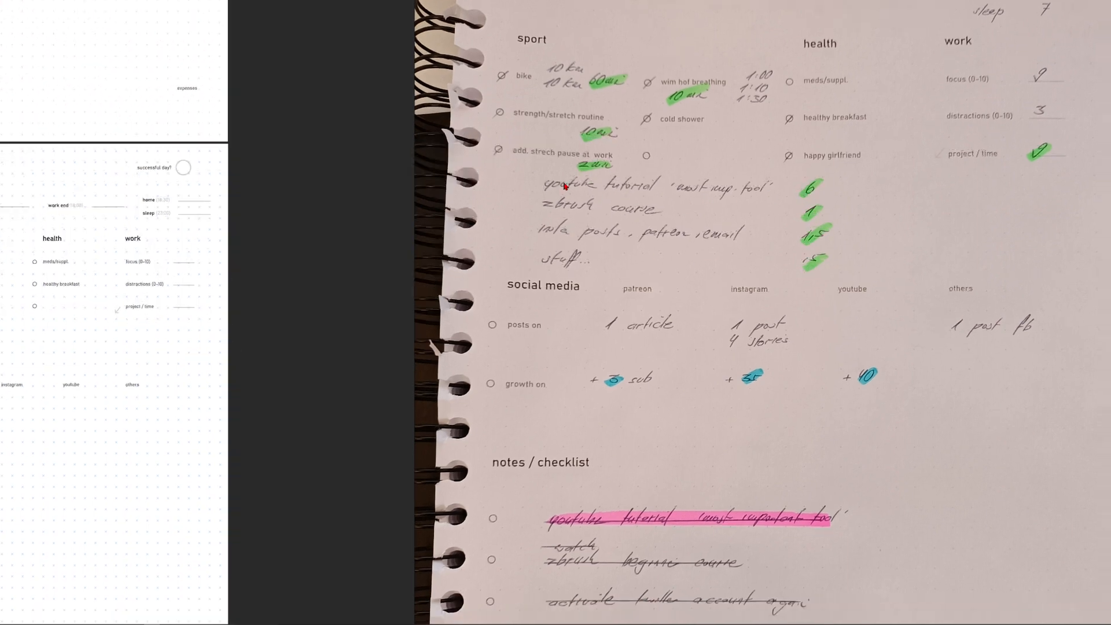
mouse_move(563, 209)
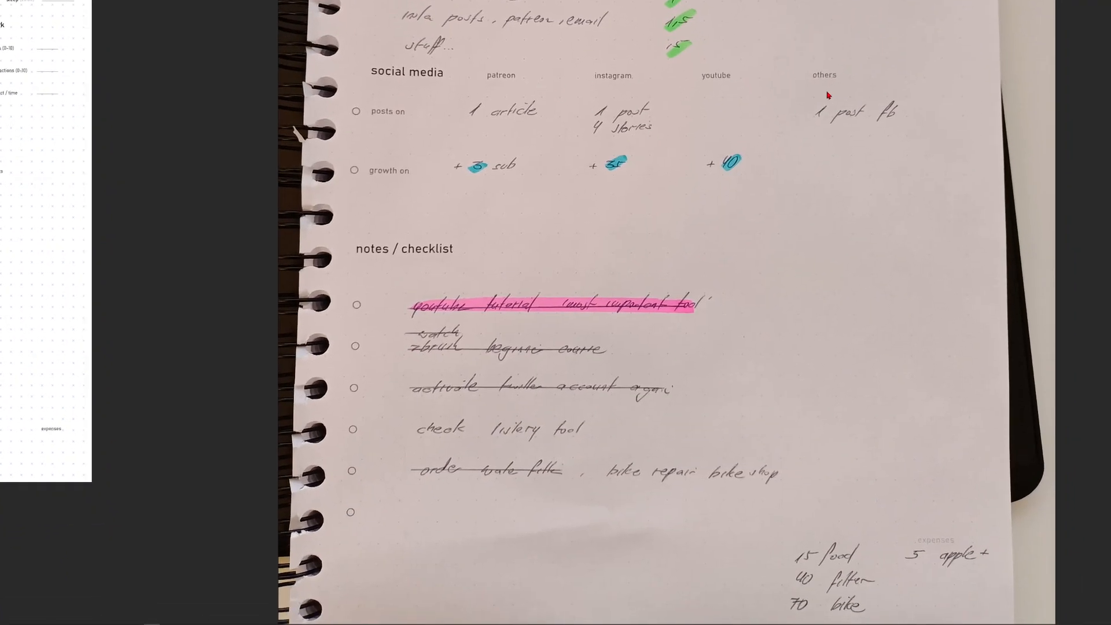
scroll("down", 3)
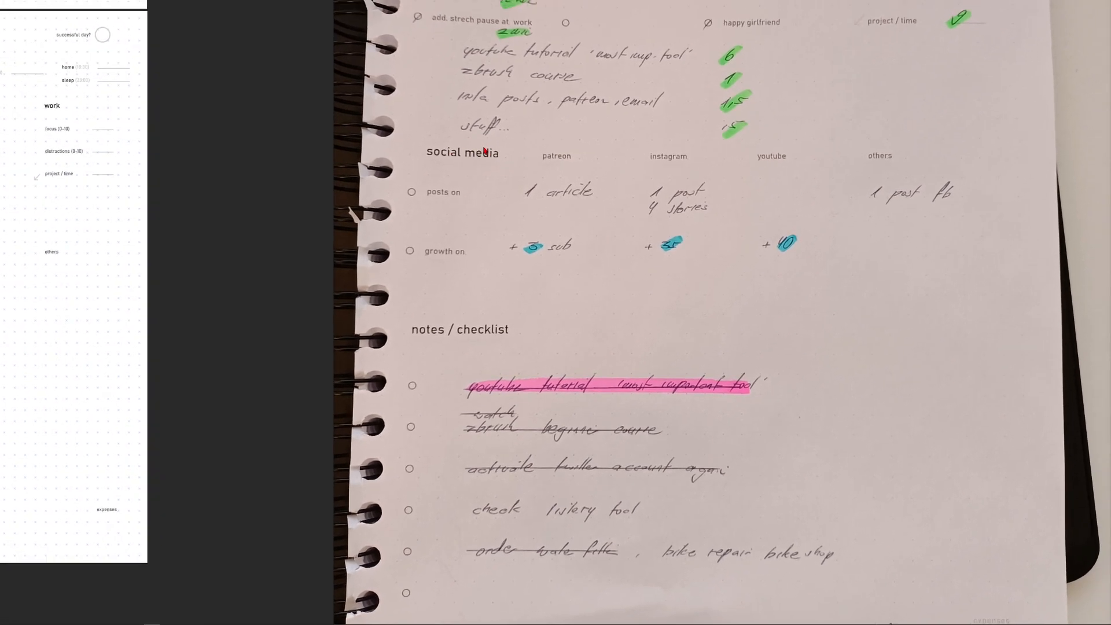
mouse_move(695, 142)
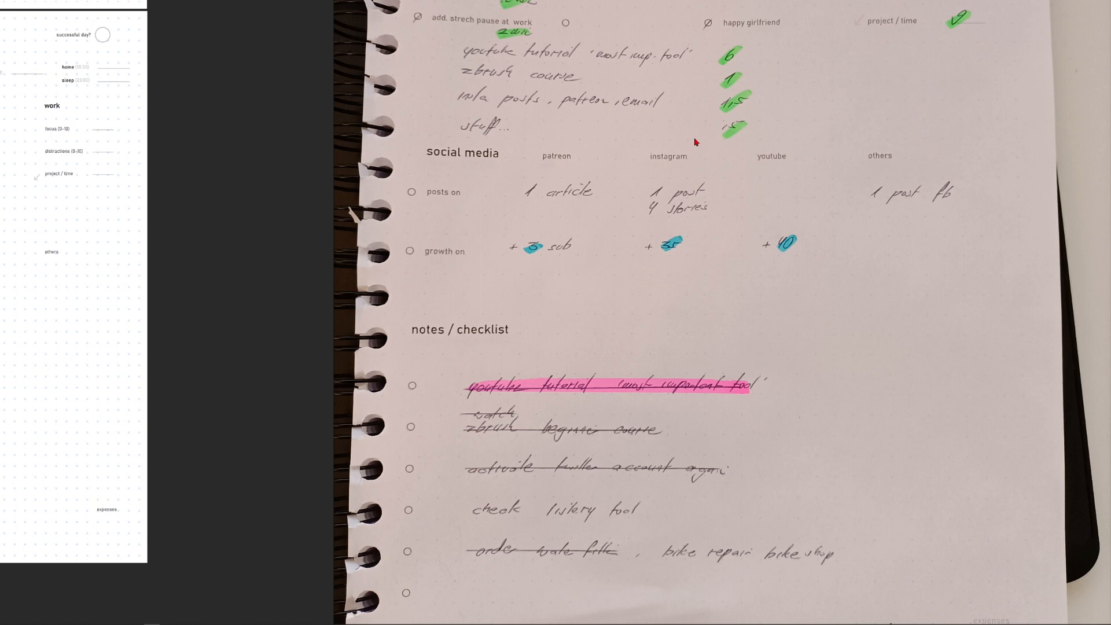
mouse_move(778, 162)
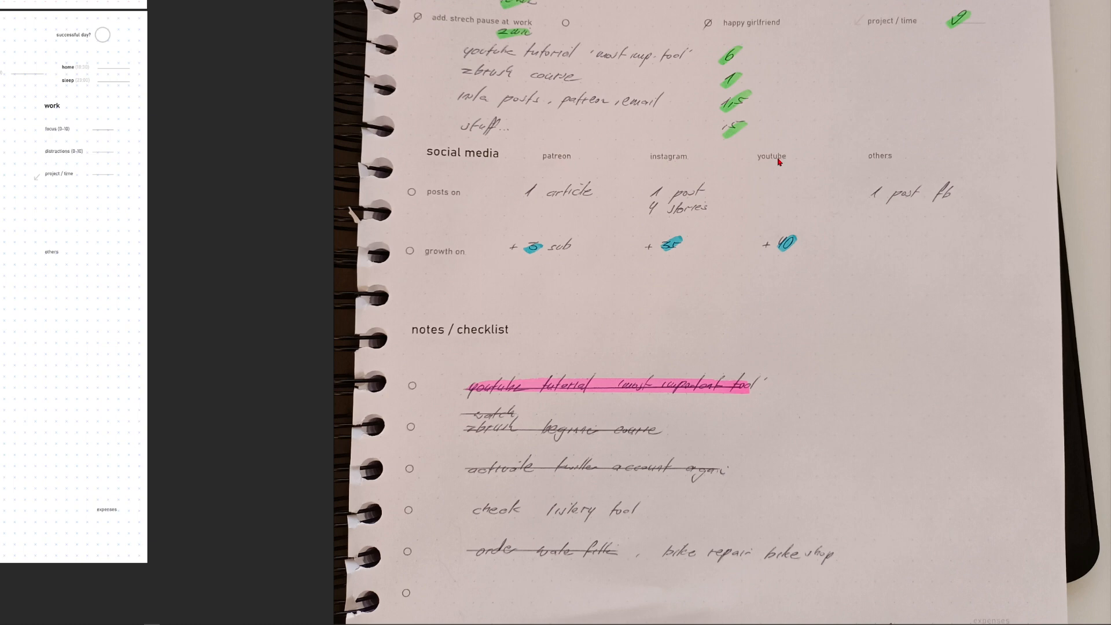
mouse_move(443, 199)
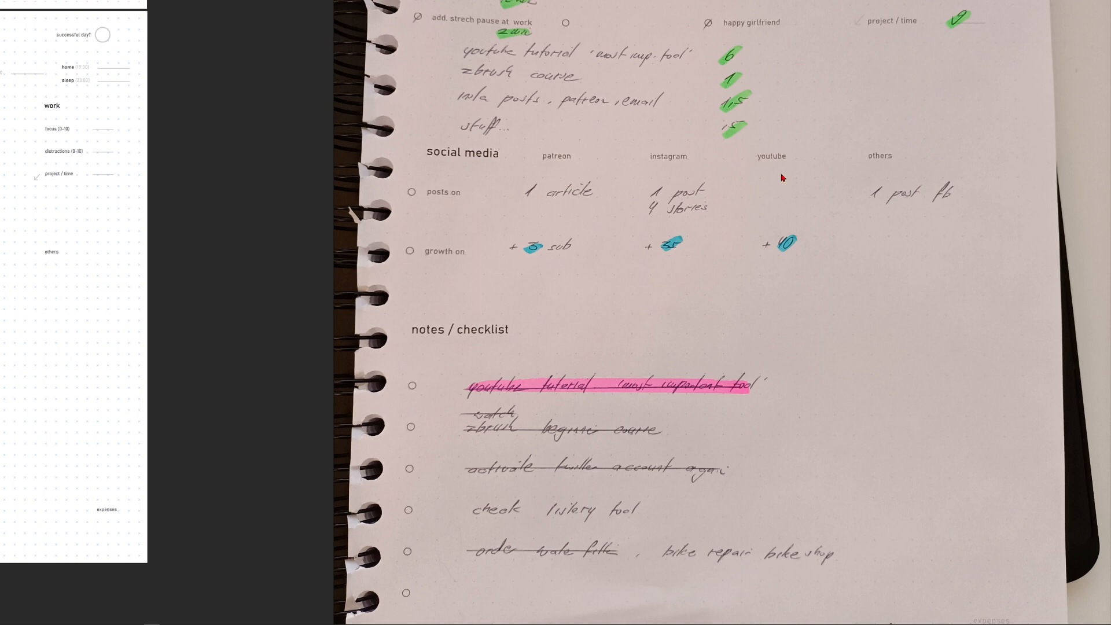
mouse_move(552, 194)
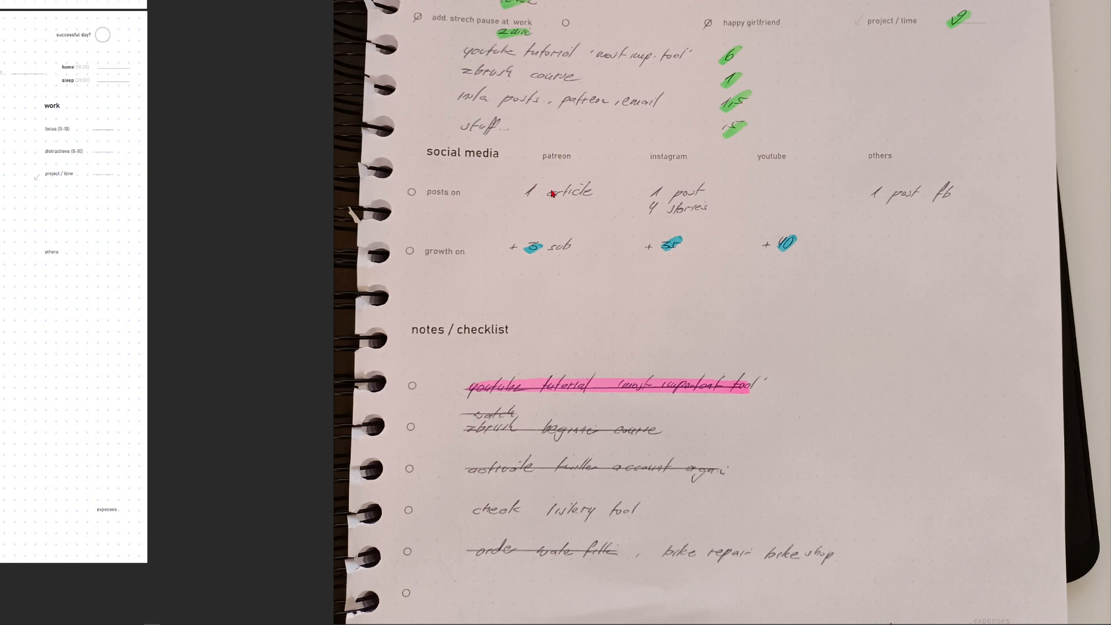
mouse_move(662, 206)
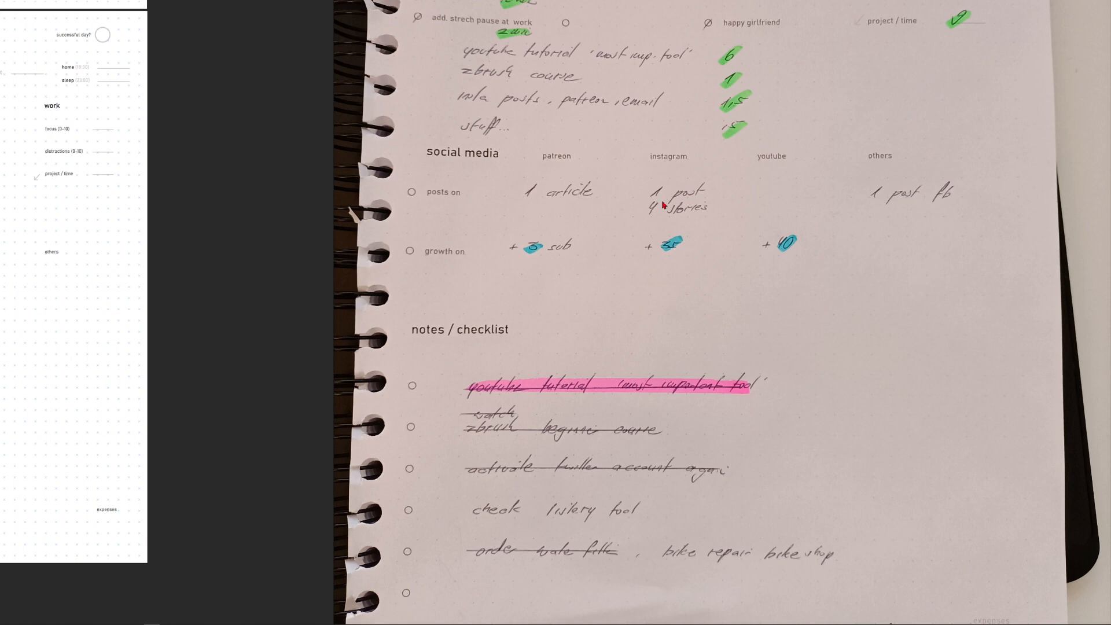
mouse_move(674, 210)
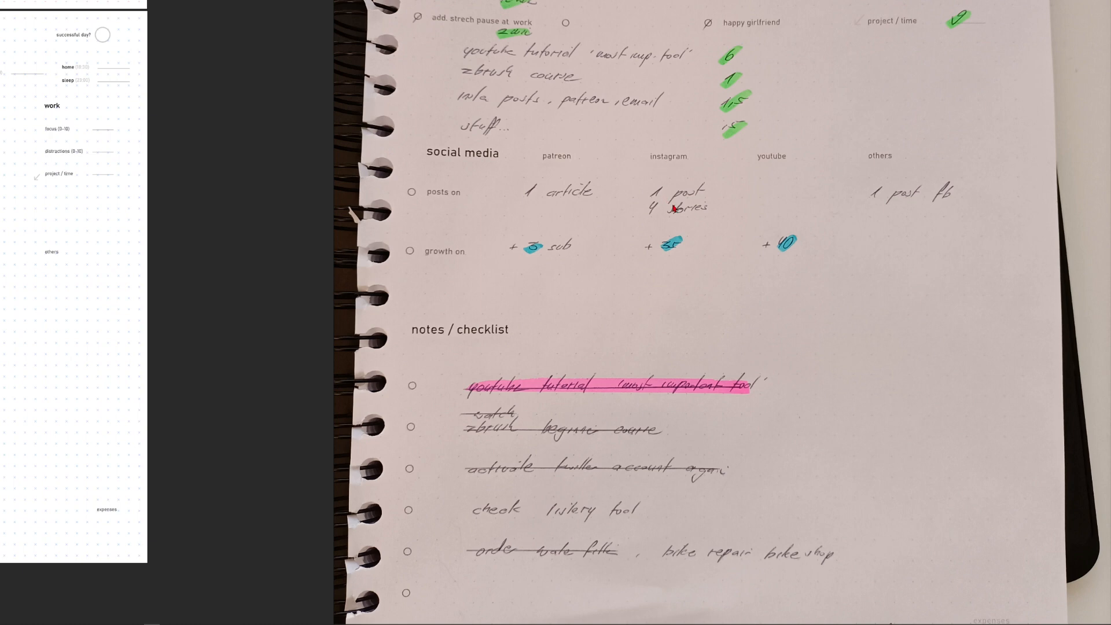
mouse_move(487, 275)
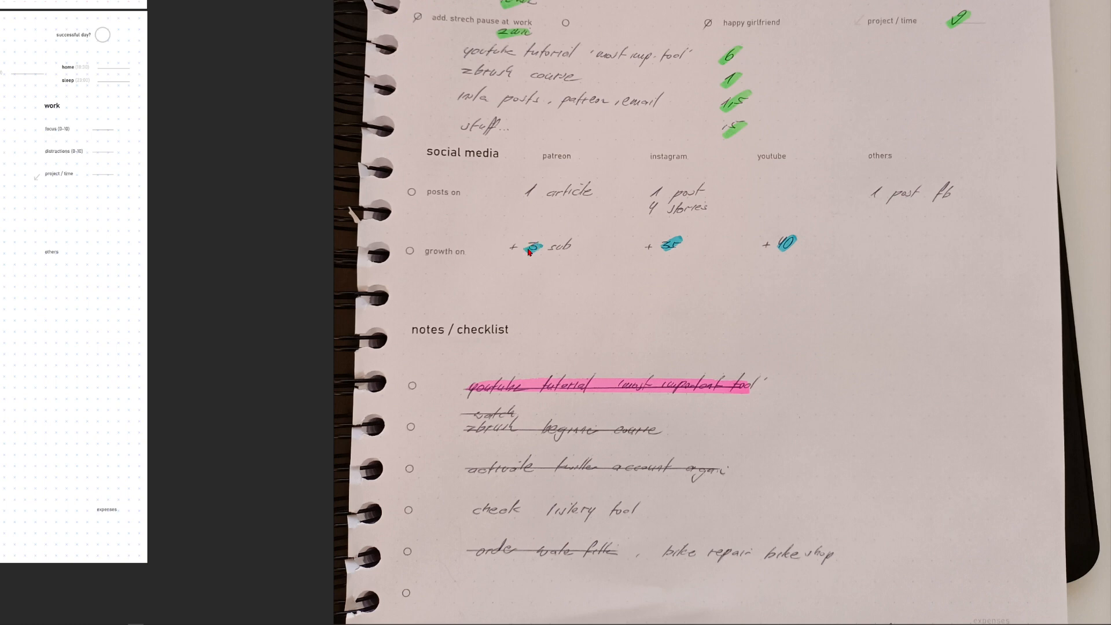
mouse_move(677, 270)
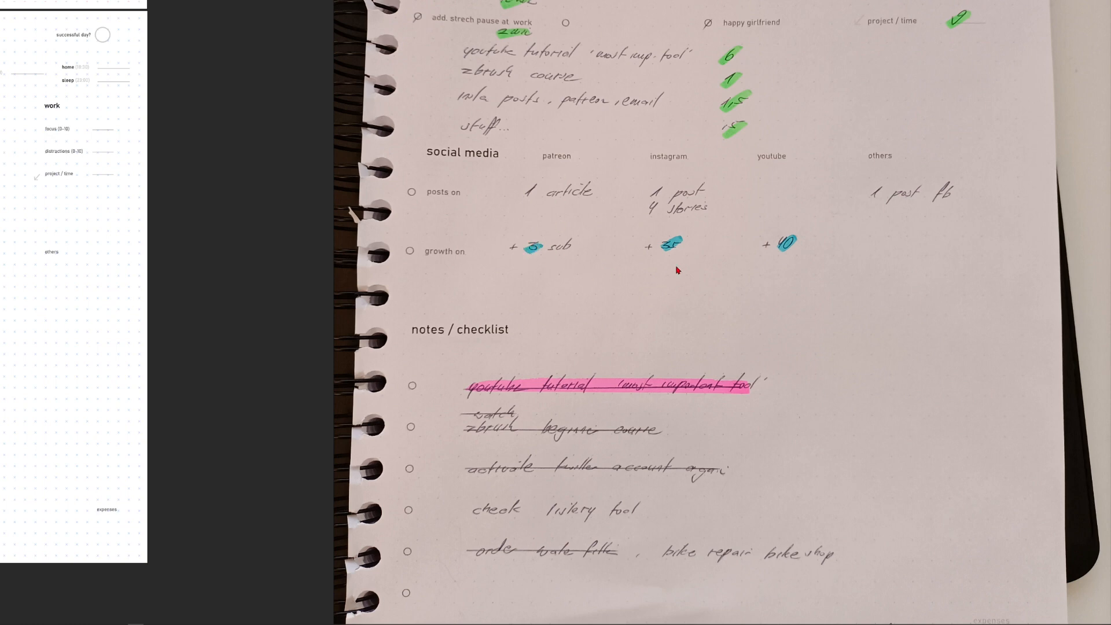
mouse_move(581, 324)
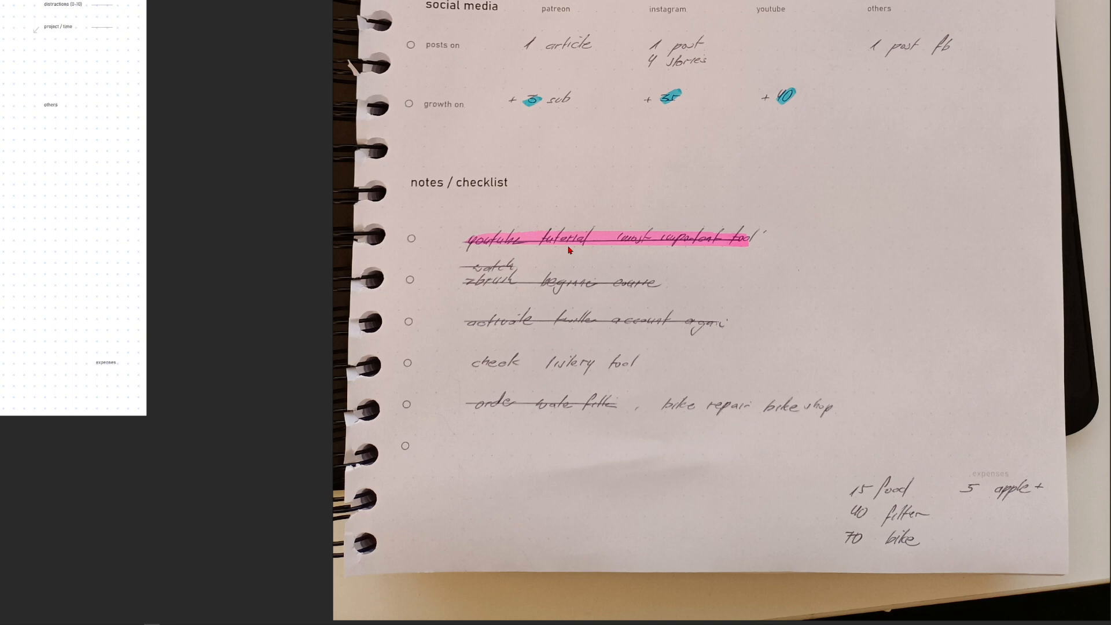
mouse_move(544, 287)
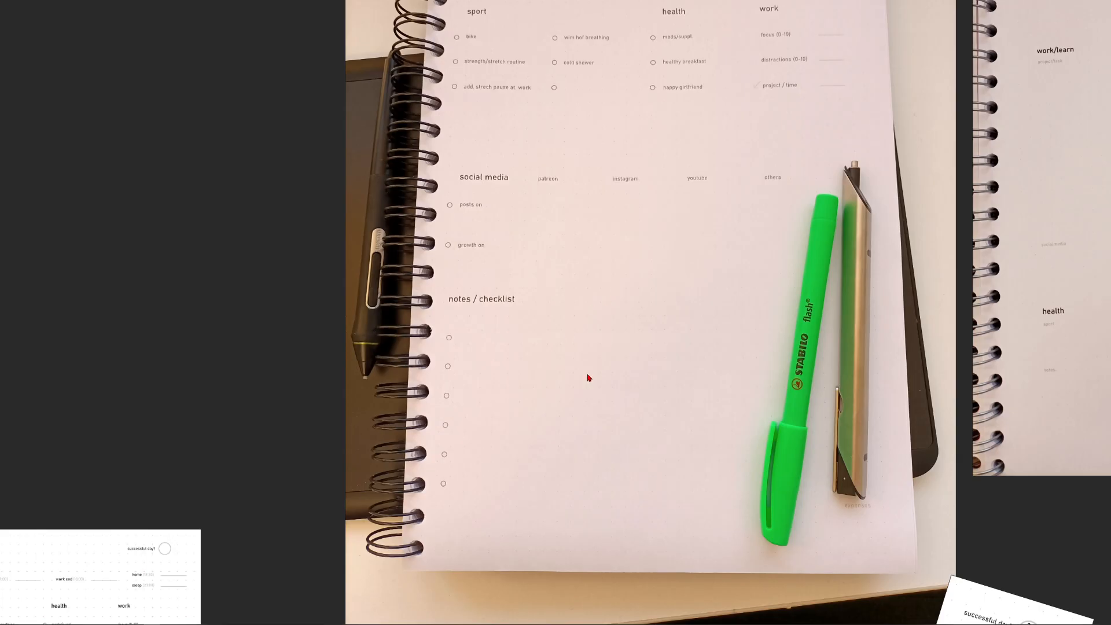
mouse_move(567, 340)
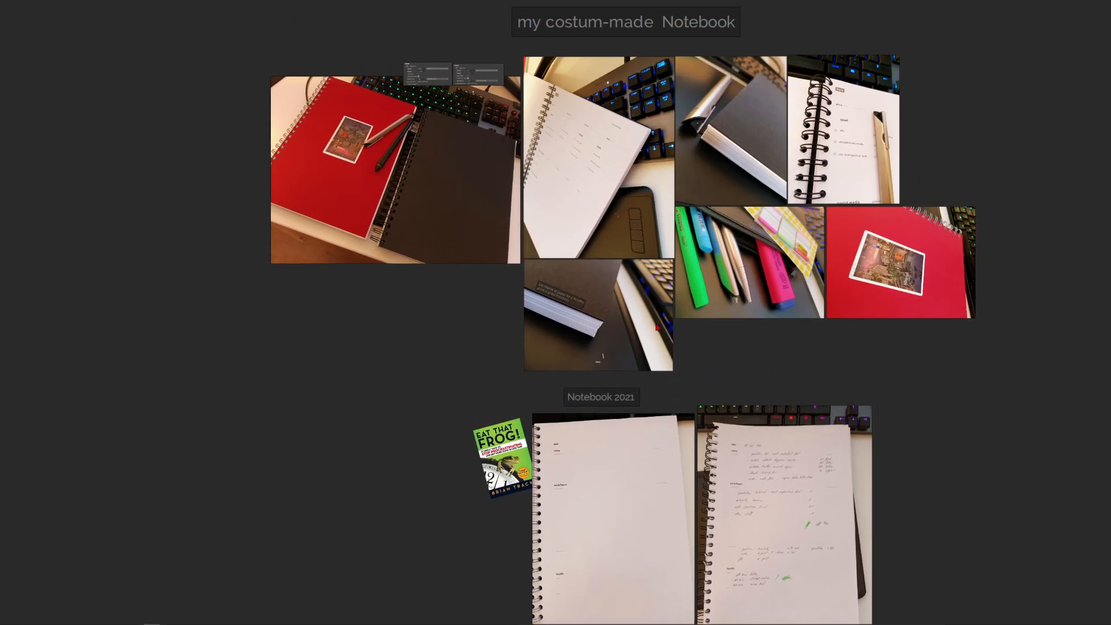
scroll("down", 3)
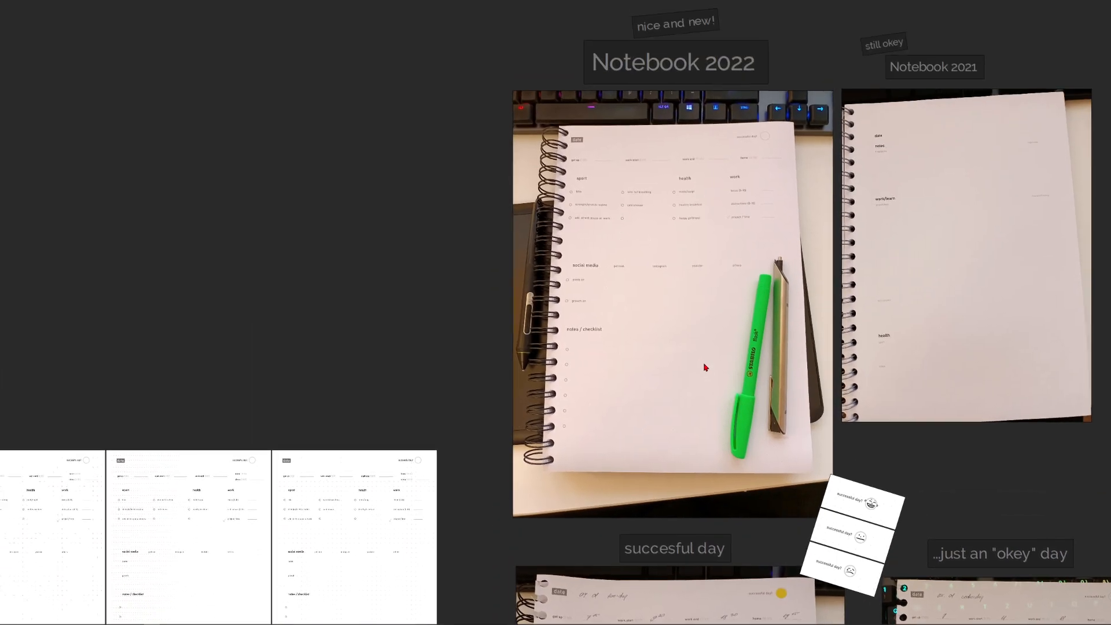
scroll("down", 3)
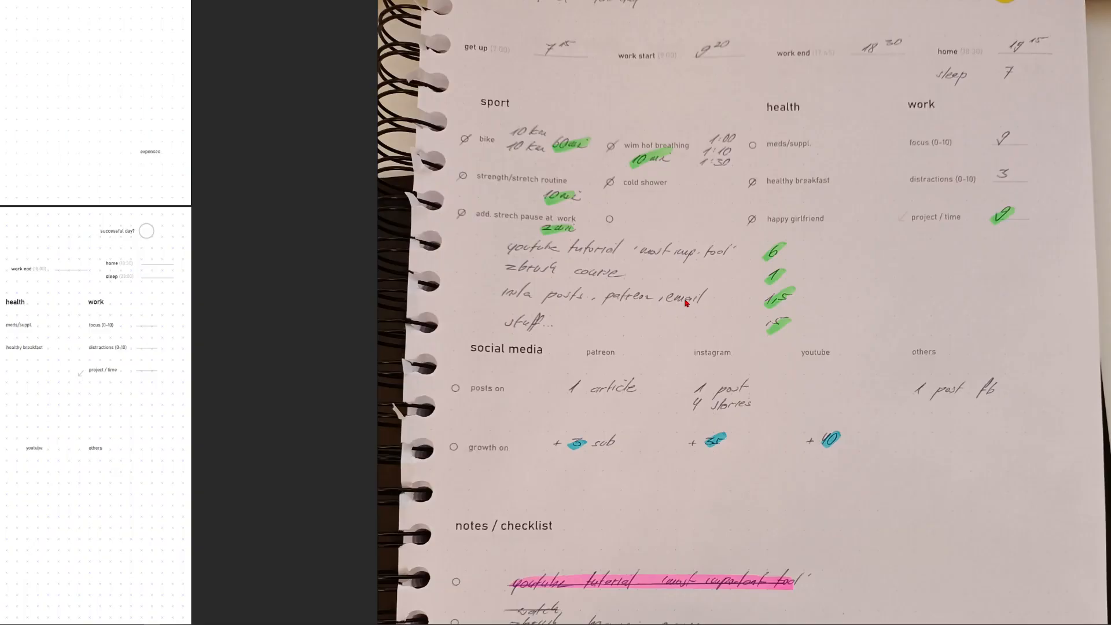
mouse_move(657, 321)
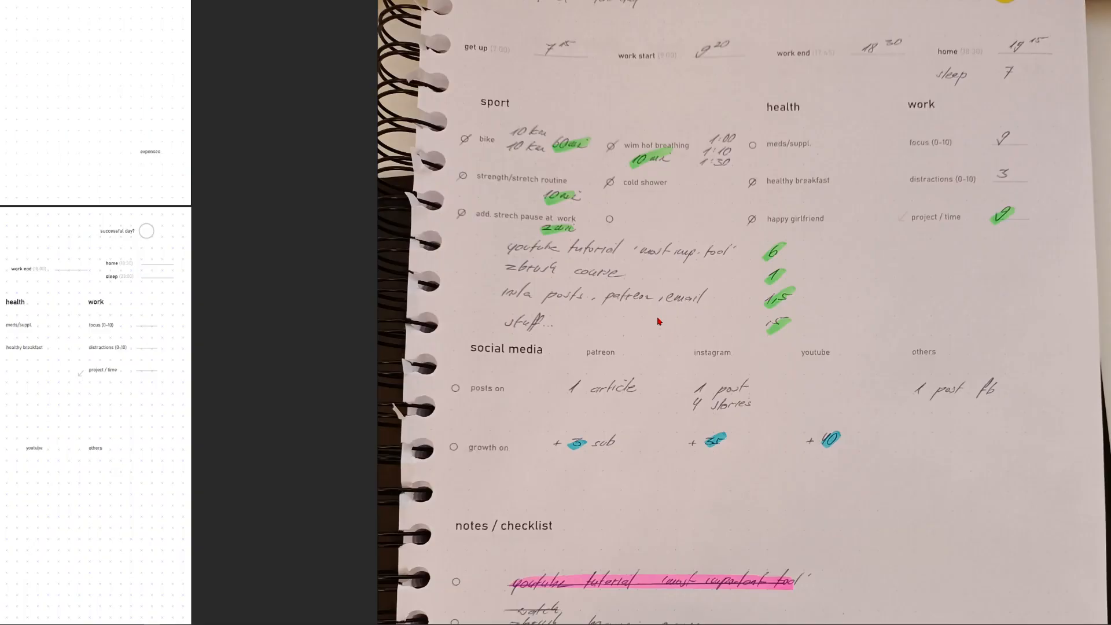
mouse_move(743, 328)
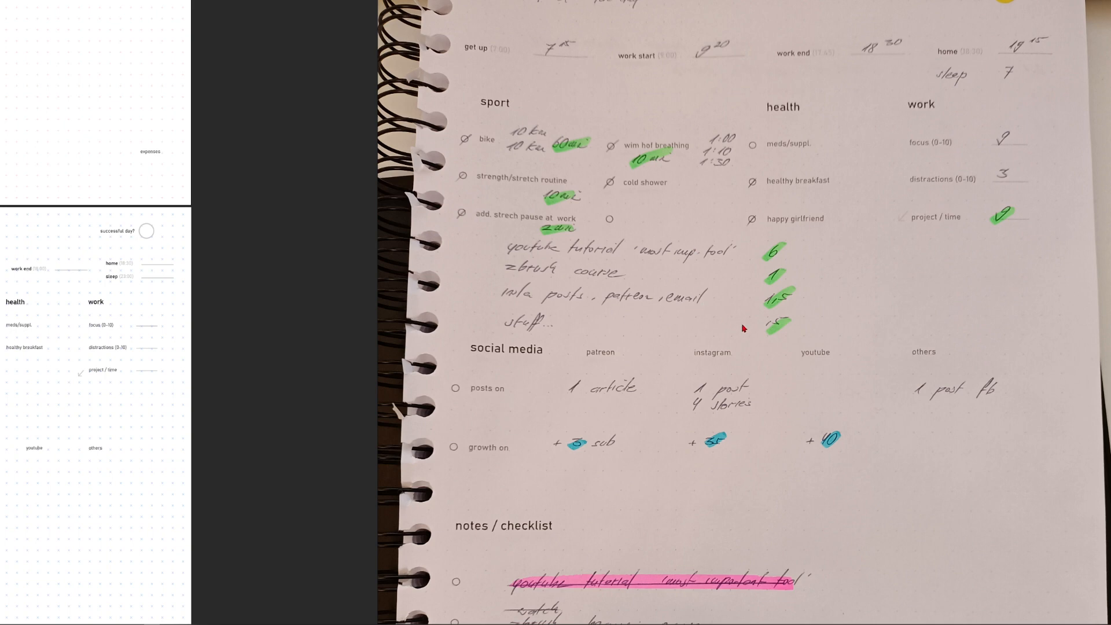